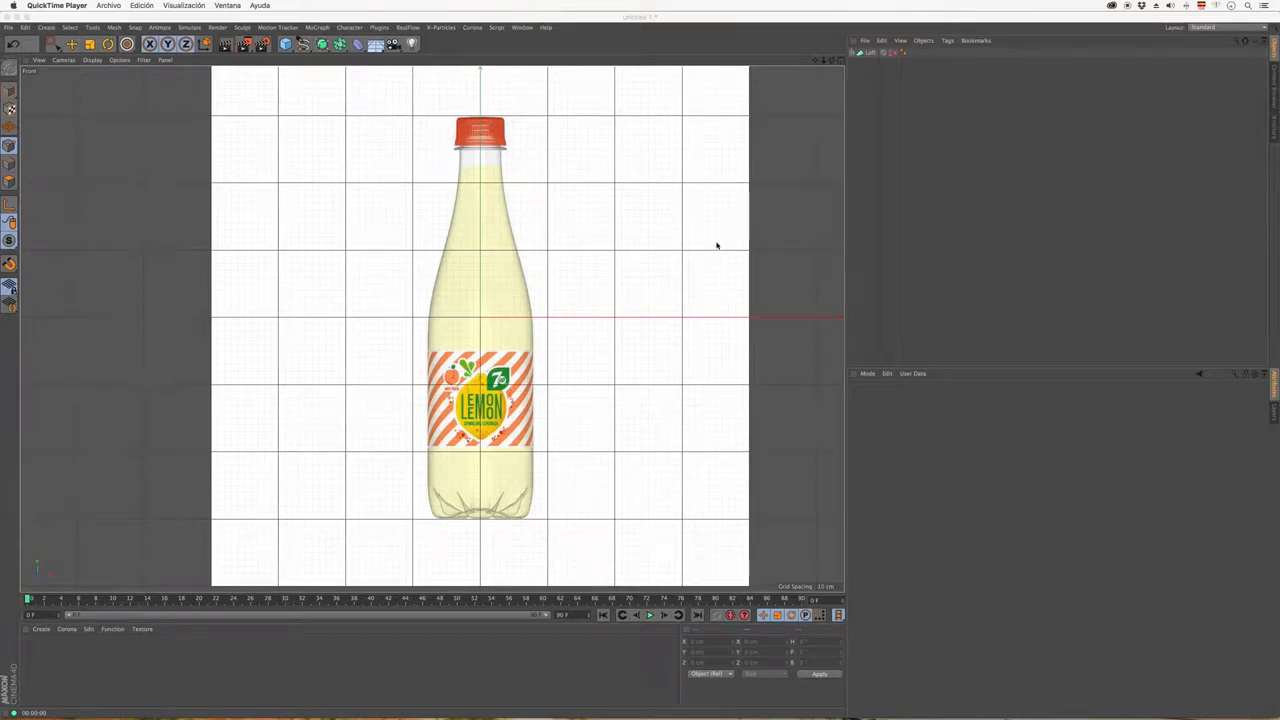
pyautogui.moveTo(516, 194)
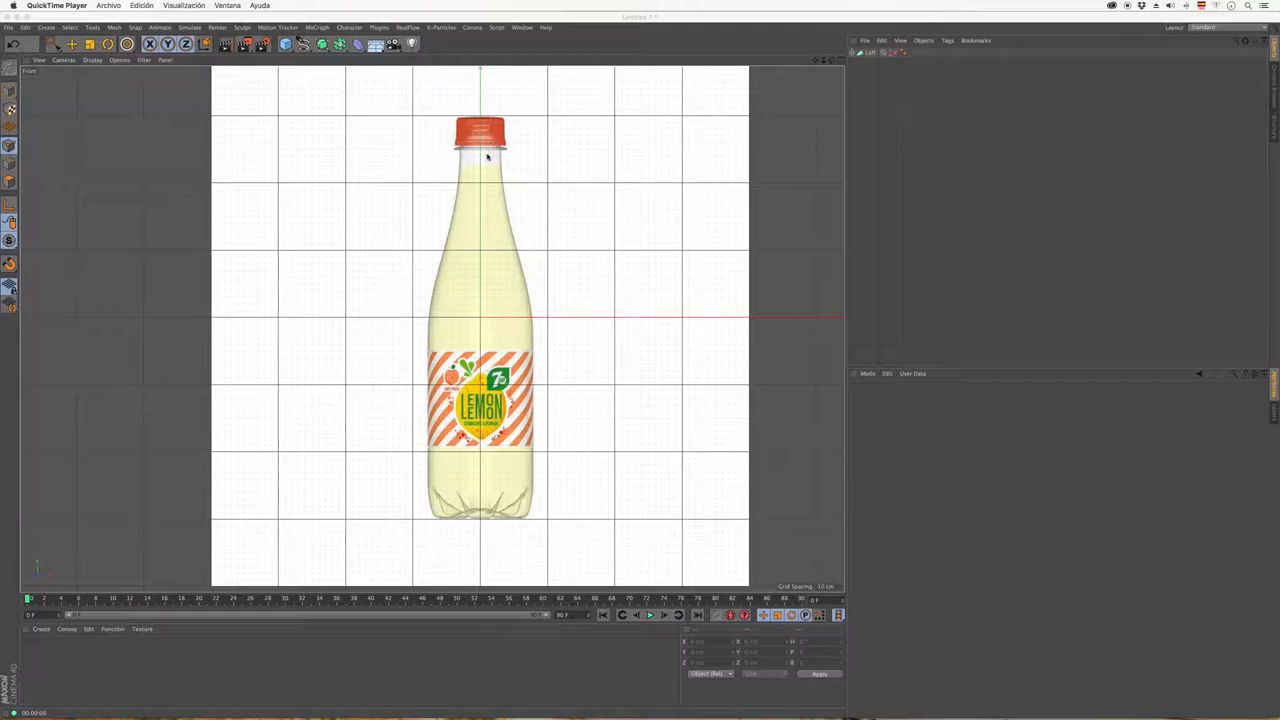
# Trace smooth spline points along the bottle's right edge from the cap down to the base
pyautogui.scroll(3)
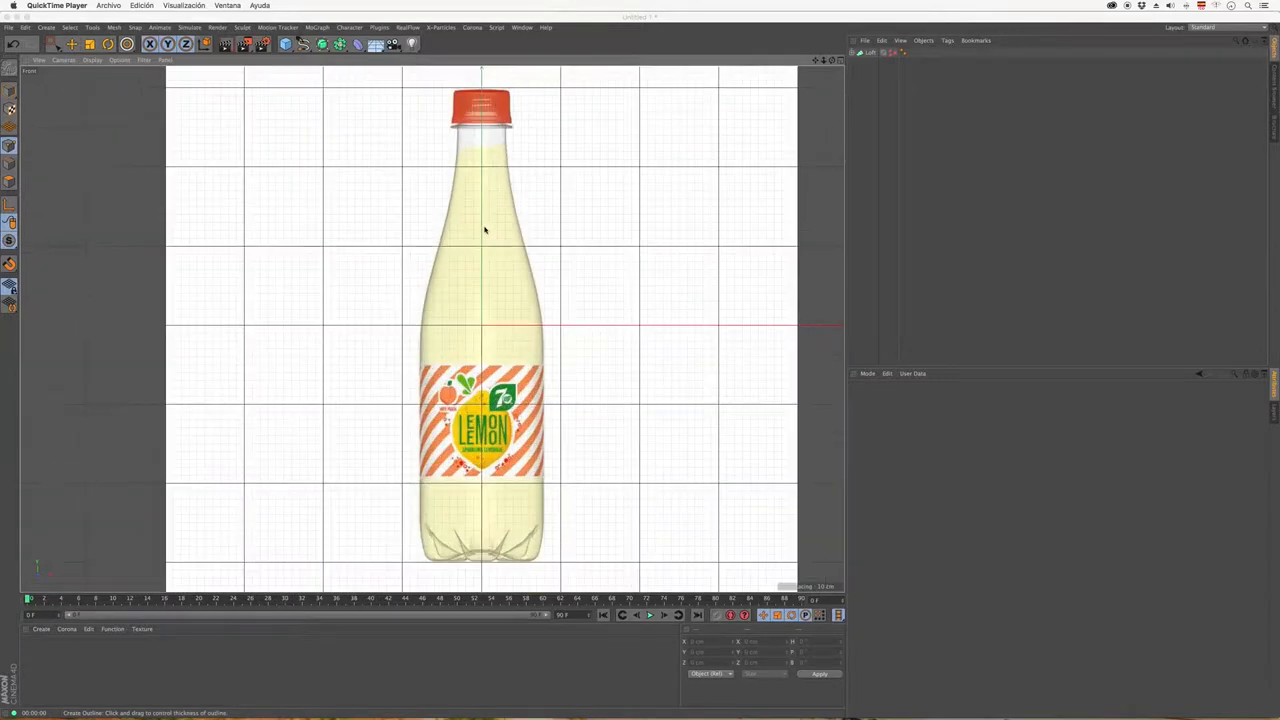
pyautogui.moveTo(788, 108)
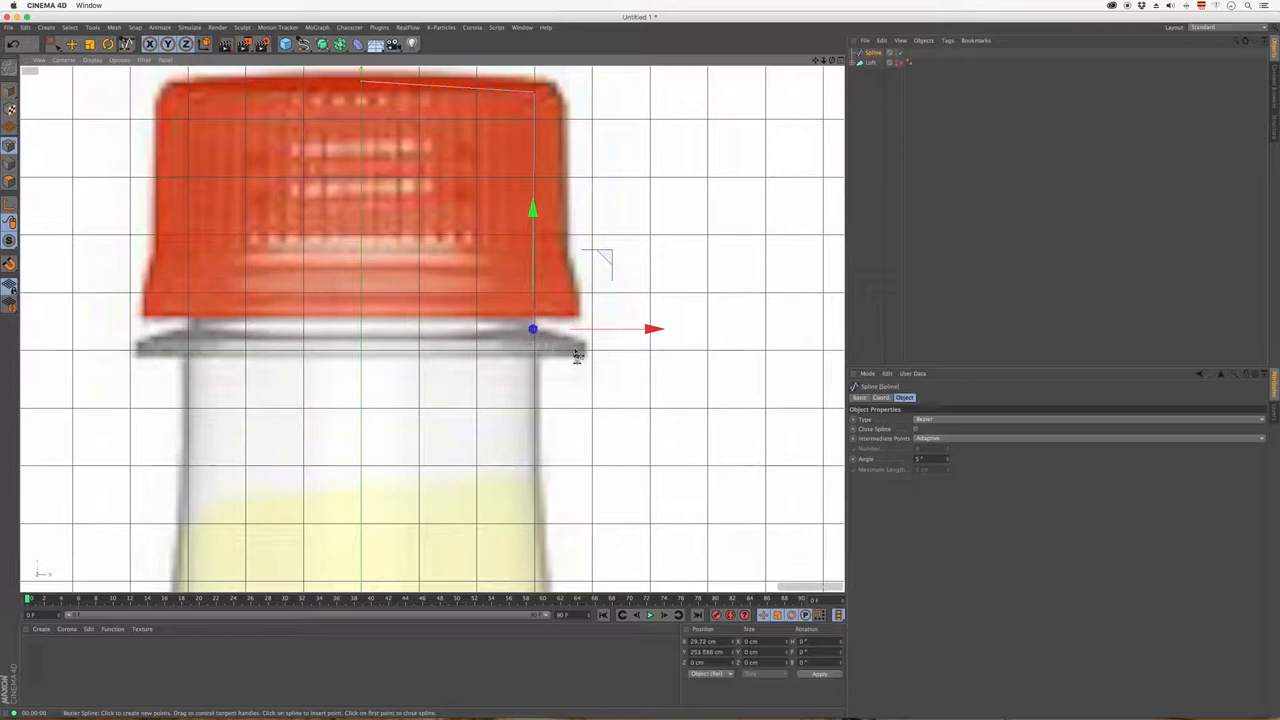
pyautogui.moveTo(532, 328); pyautogui.dragTo(584, 360)
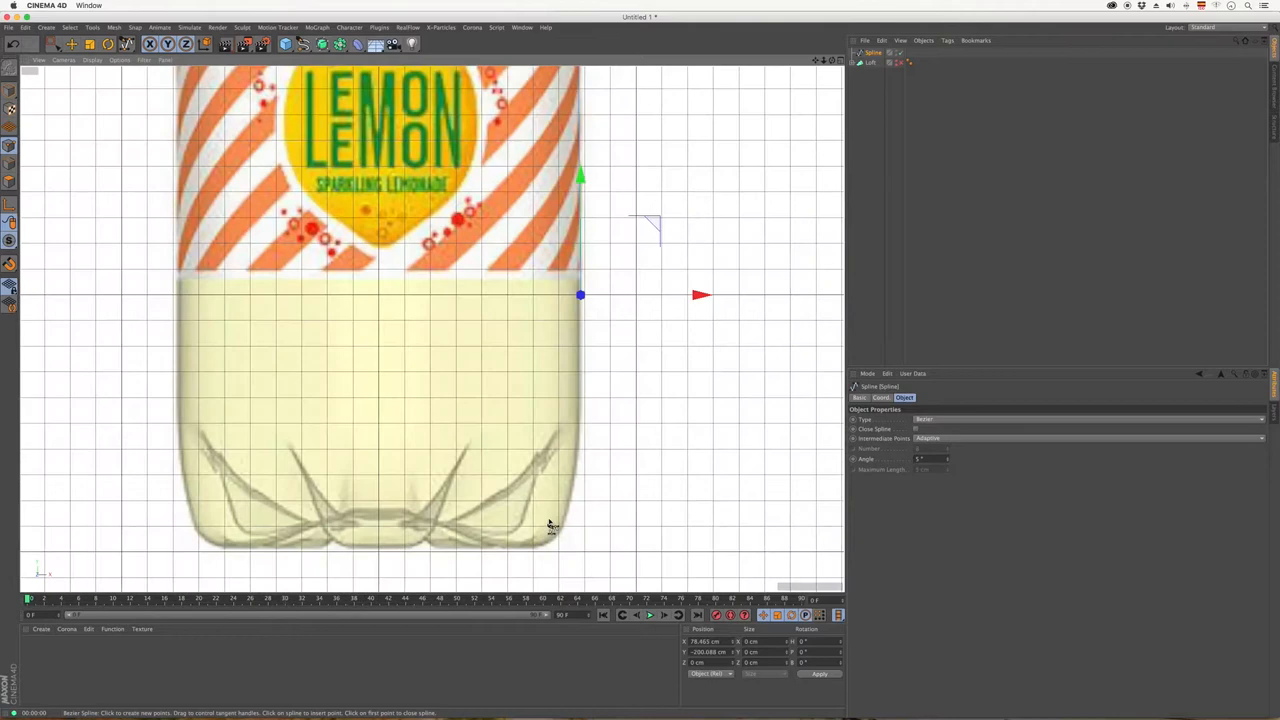
pyautogui.moveTo(580, 294); pyautogui.dragTo(578, 424)
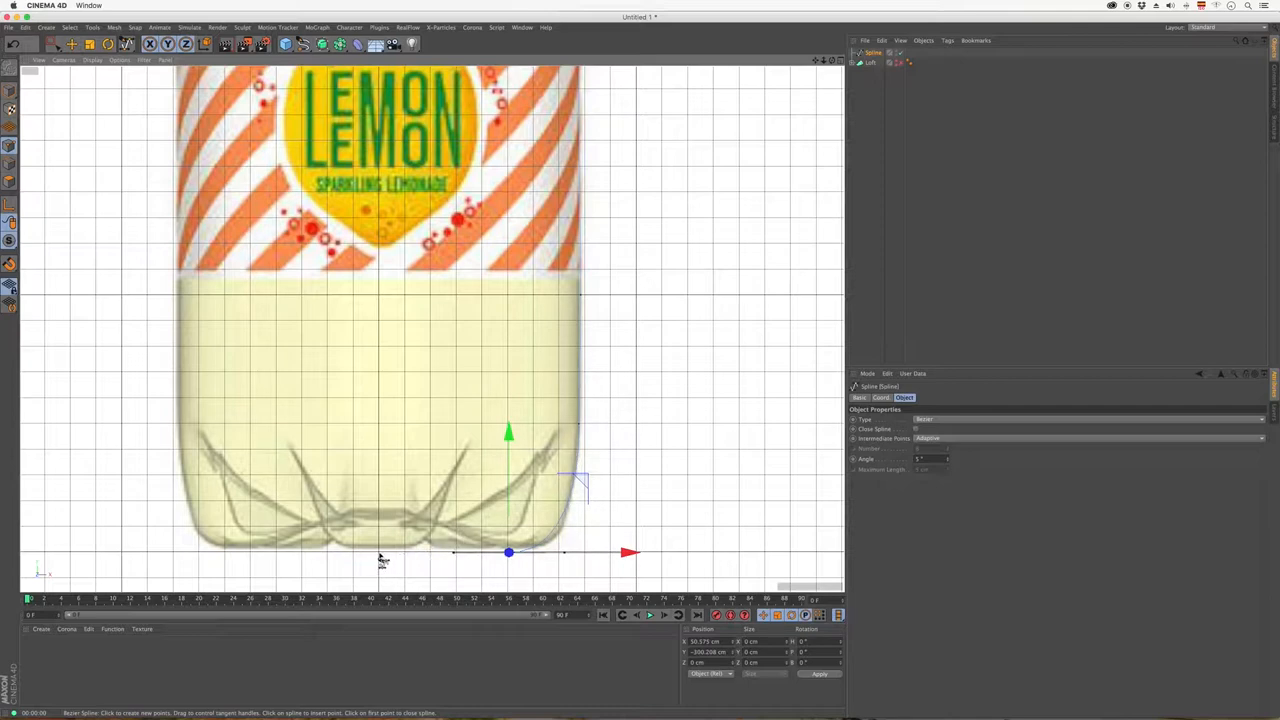
pyautogui.scroll(-3)
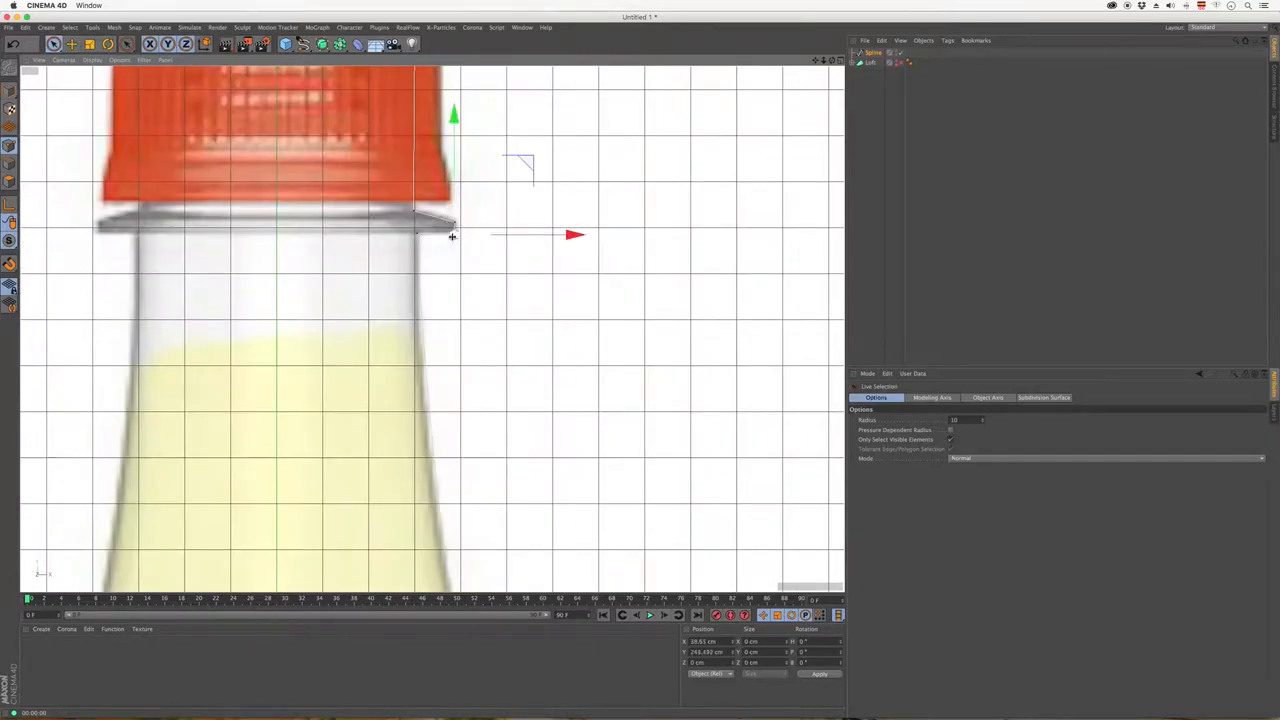
# Select the cap-rim corner point and bring up its point editing commands to chamfer it
pyautogui.click(452, 234)
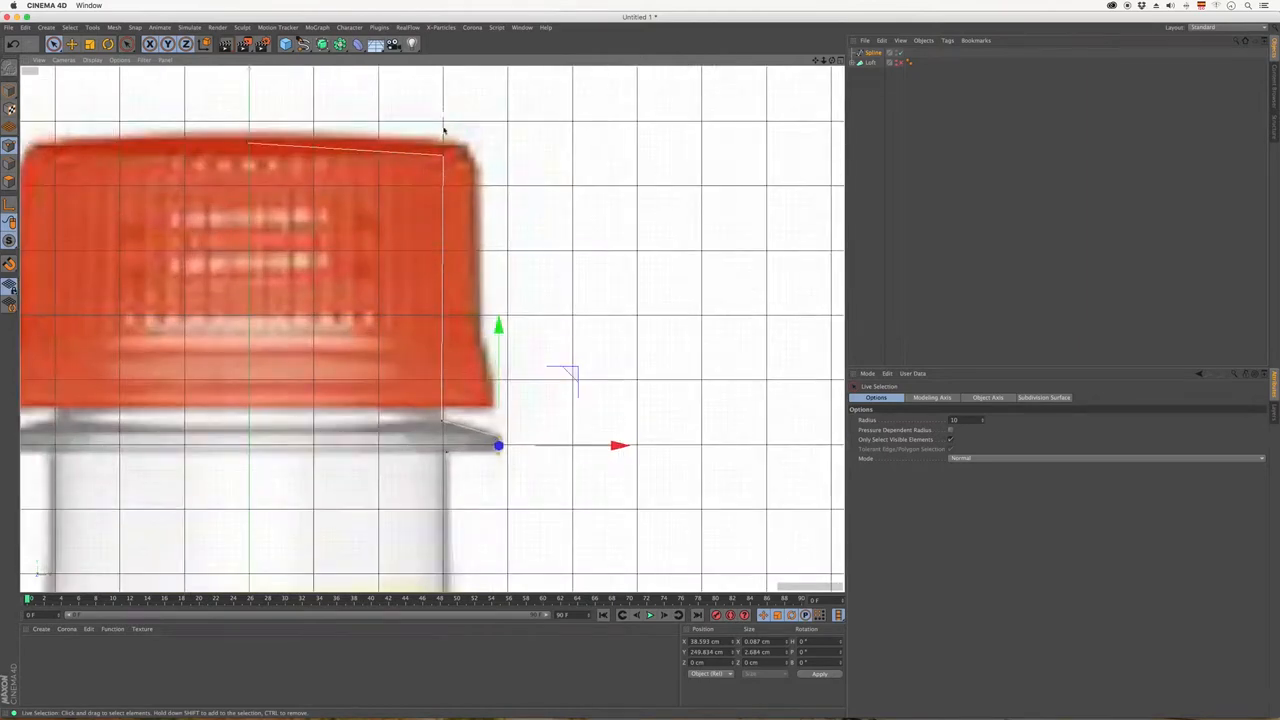
pyautogui.rightClick(444, 156)
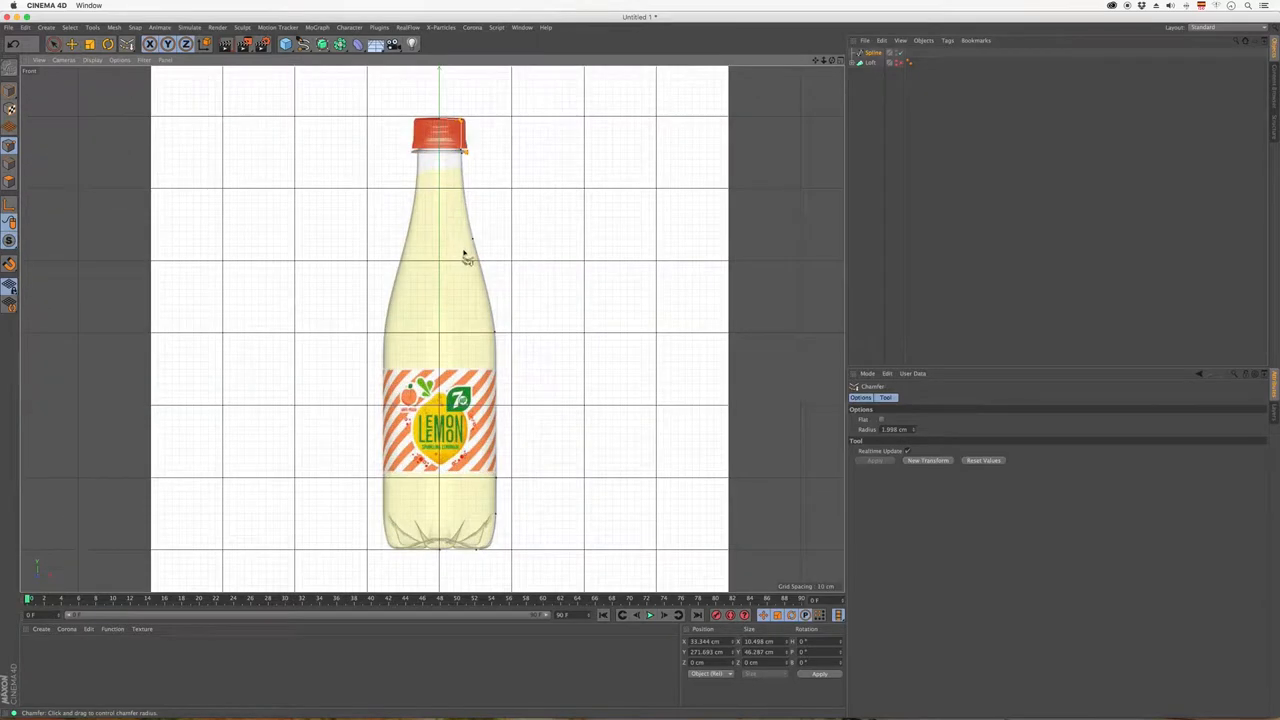
pyautogui.moveTo(492, 152)
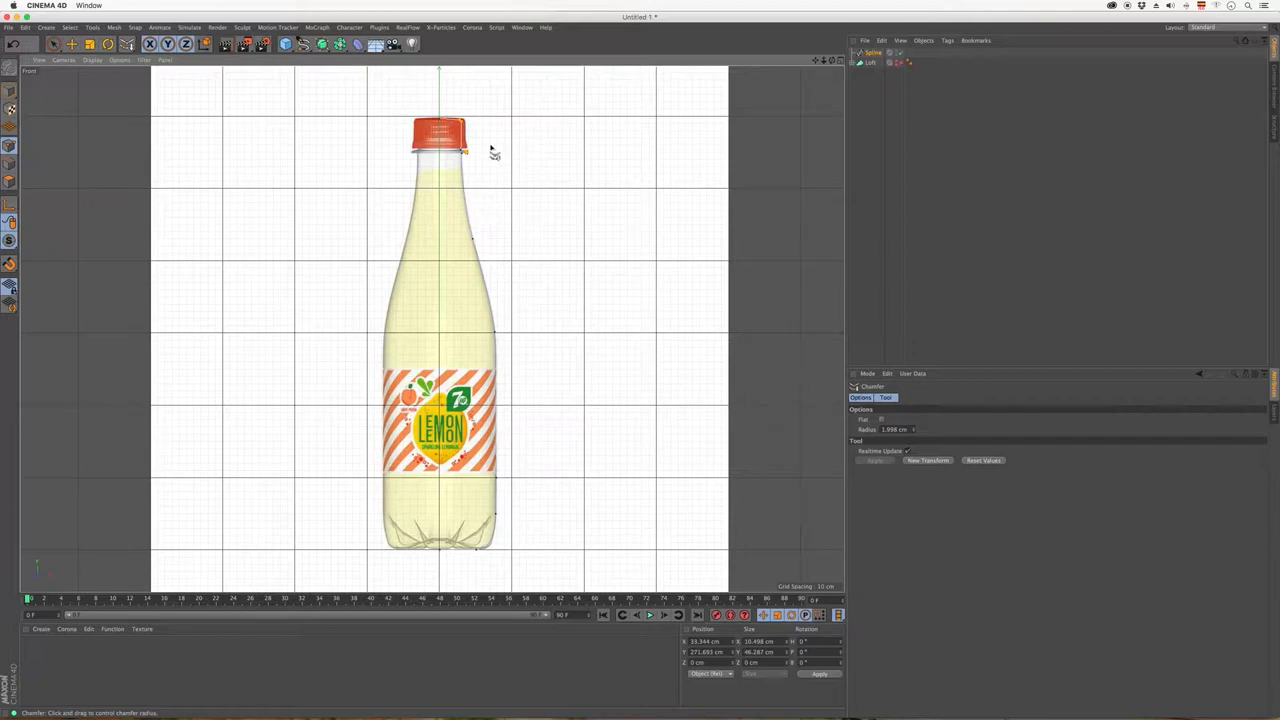
pyautogui.moveTo(494, 152)
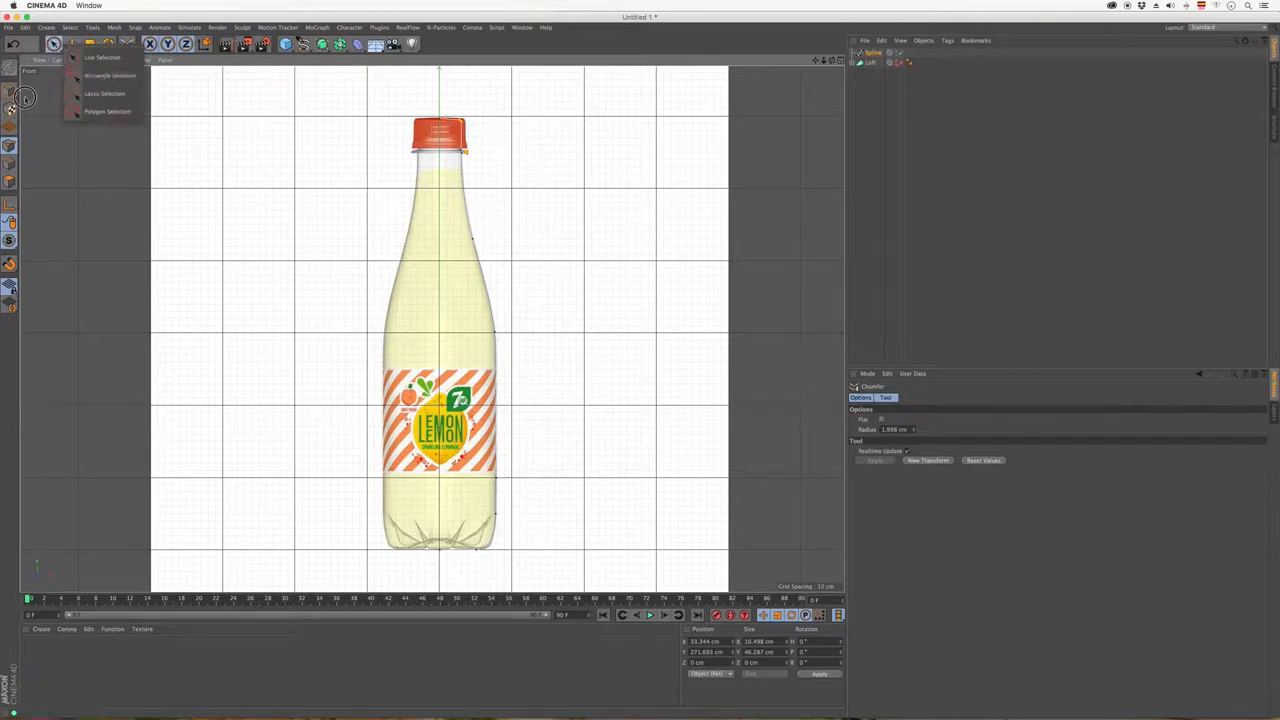
pyautogui.moveTo(104, 76)
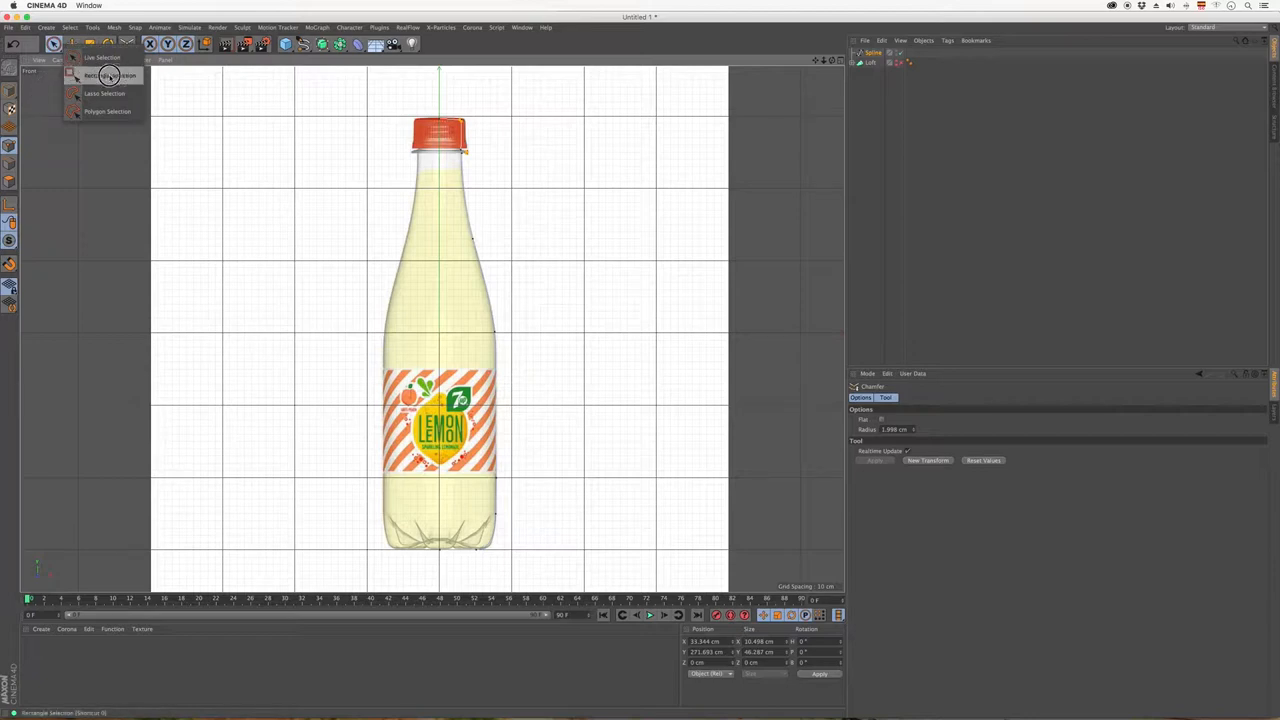
pyautogui.moveTo(110, 76)
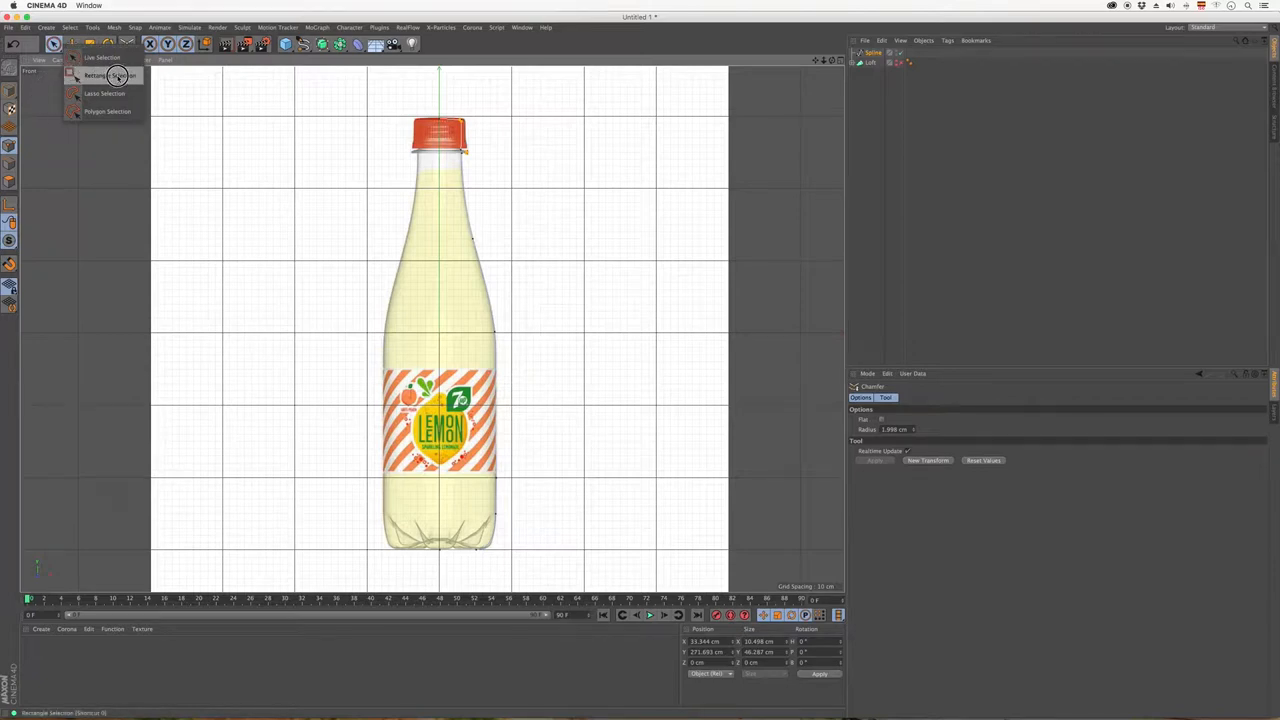
# Box-select the profile points, create an offset outline for the liquid, and chamfer a rim point
pyautogui.click(94, 76)
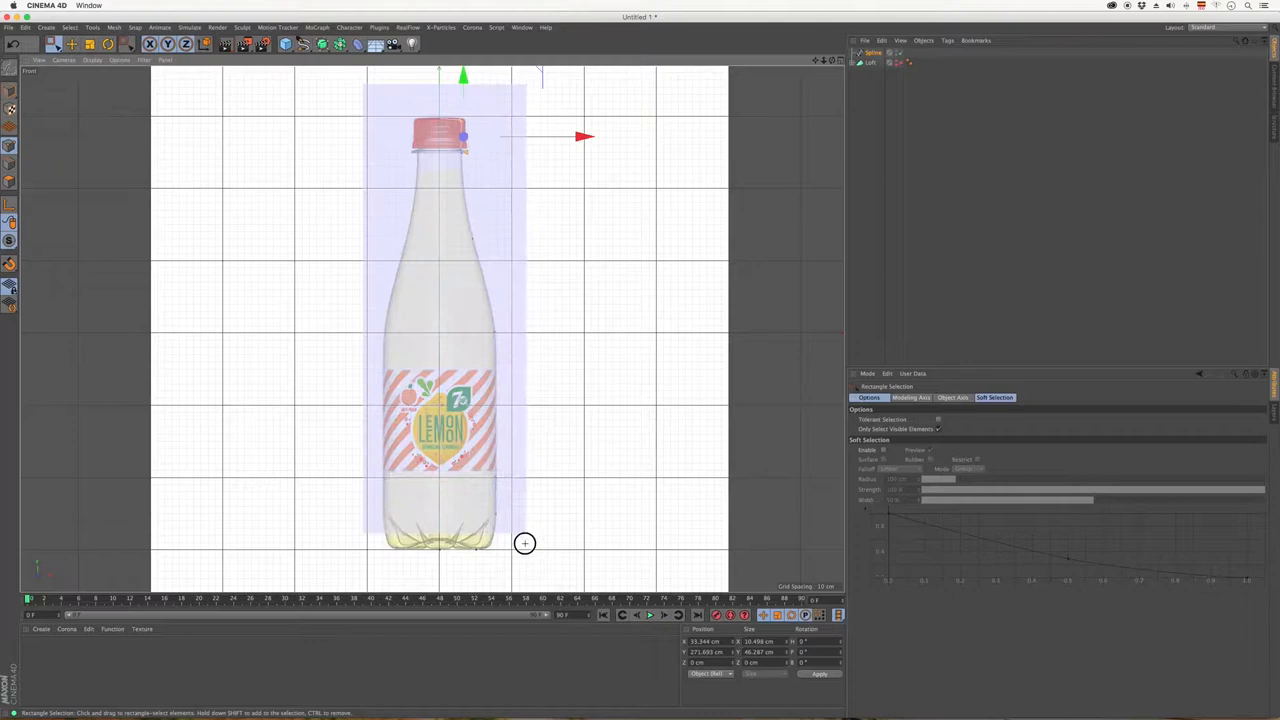
pyautogui.rightClick(456, 198)
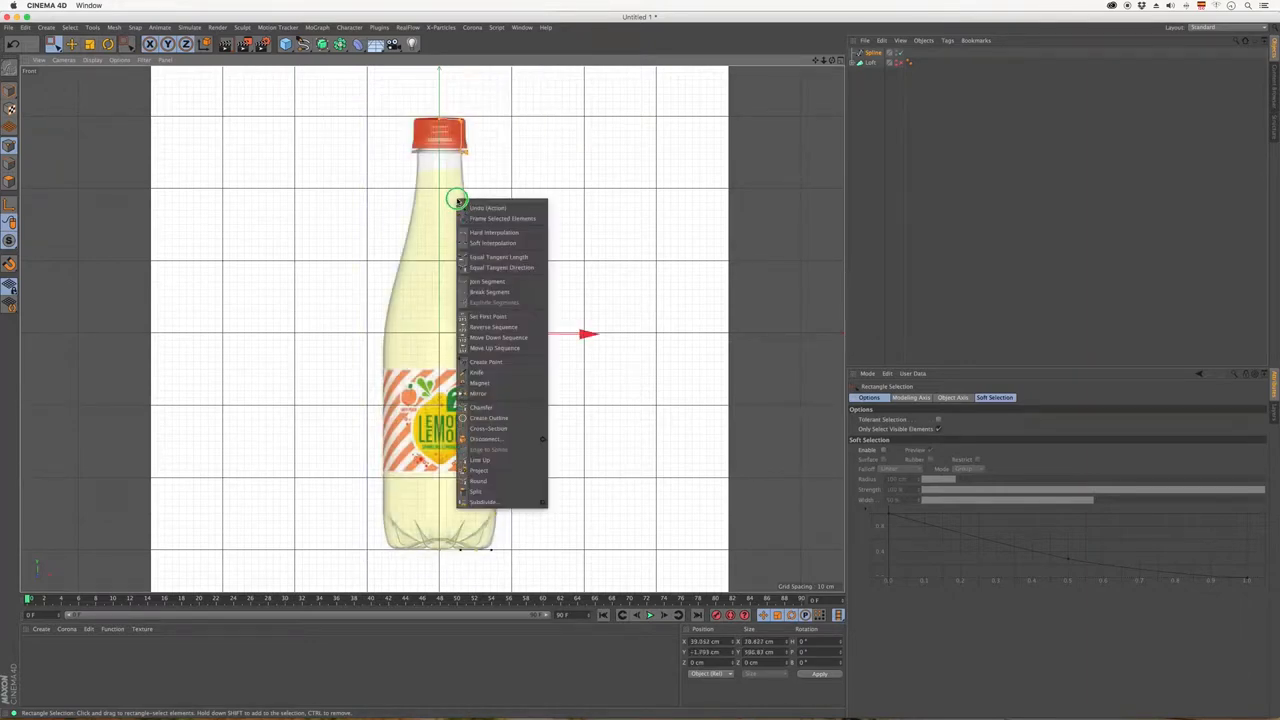
pyautogui.moveTo(488, 418)
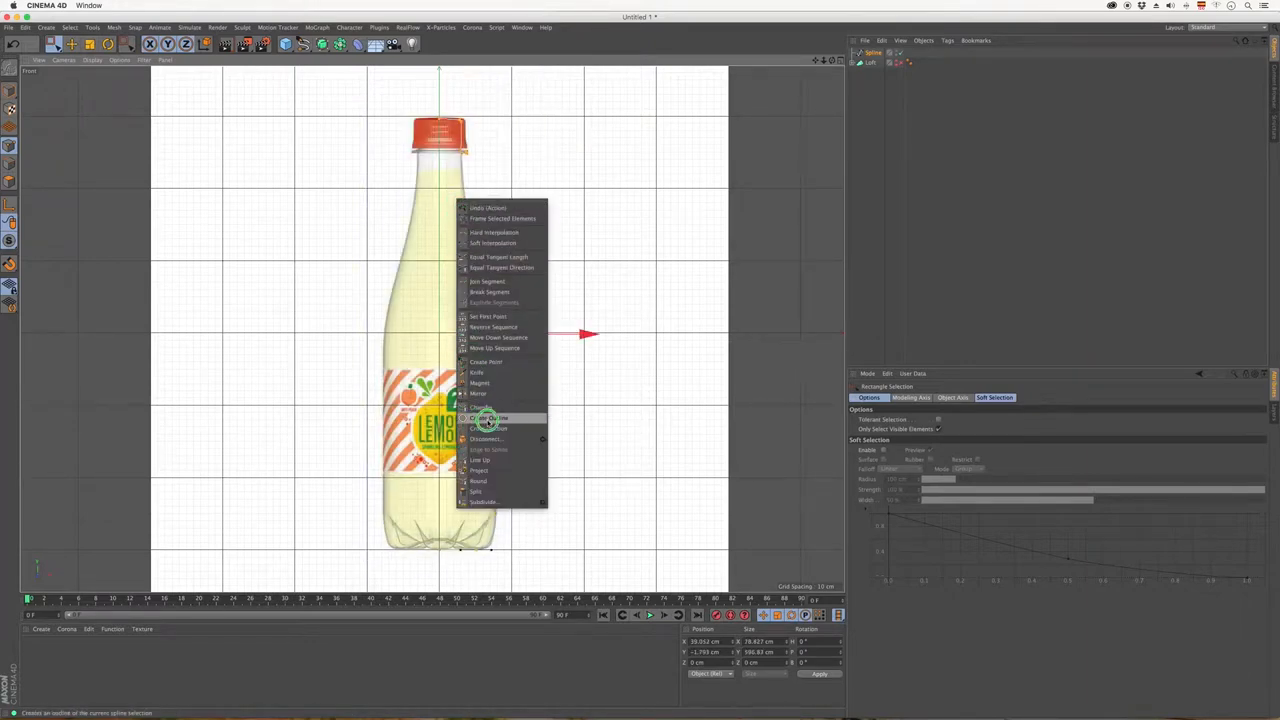
pyautogui.moveTo(490, 418)
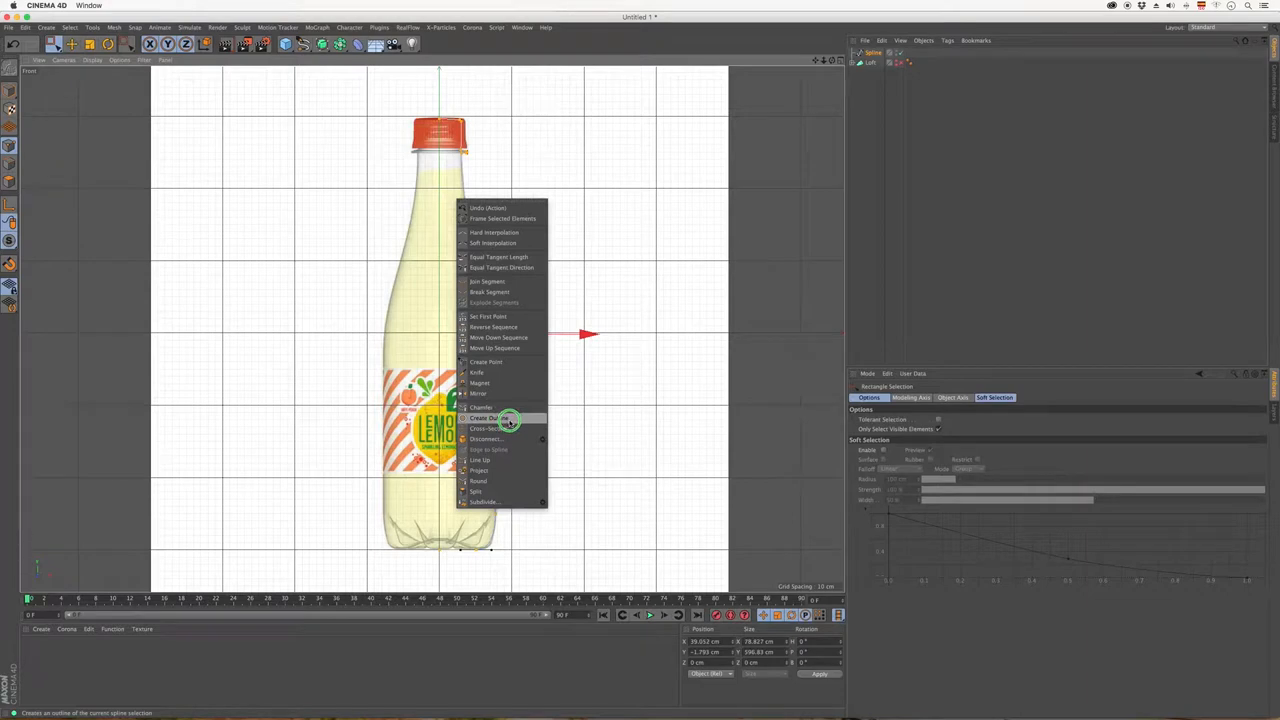
pyautogui.click(488, 418)
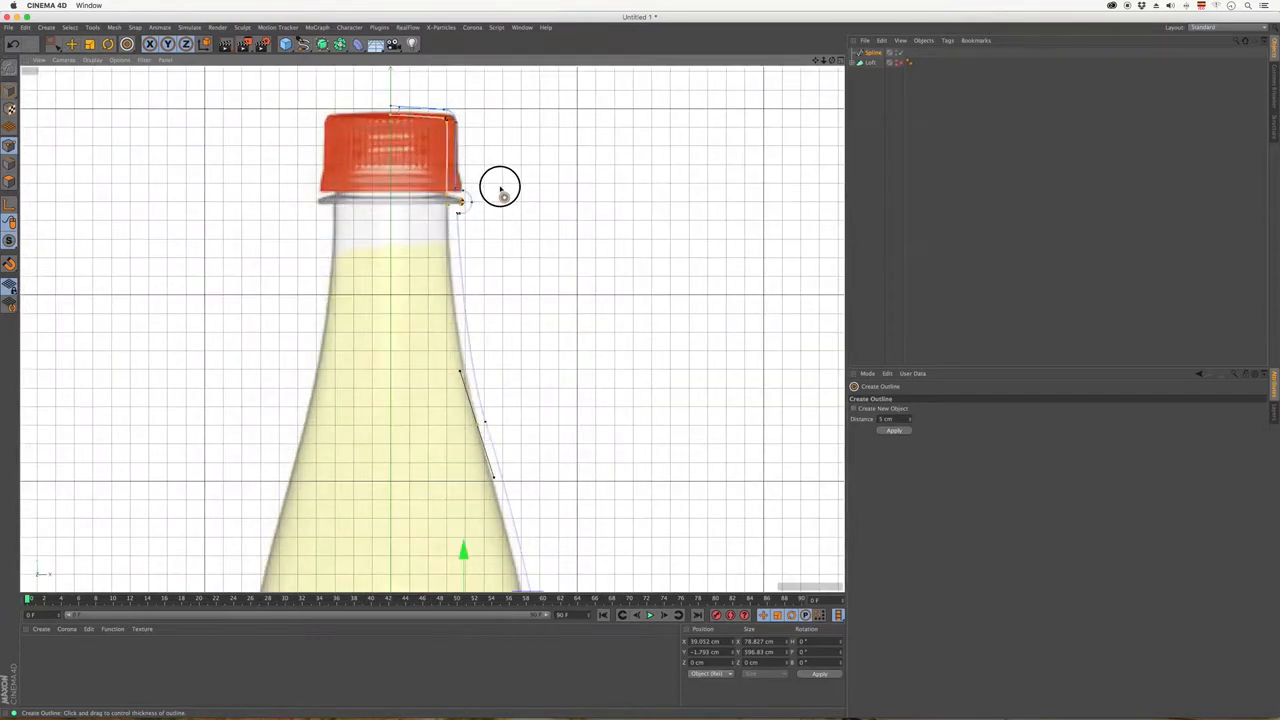
pyautogui.moveTo(476, 170)
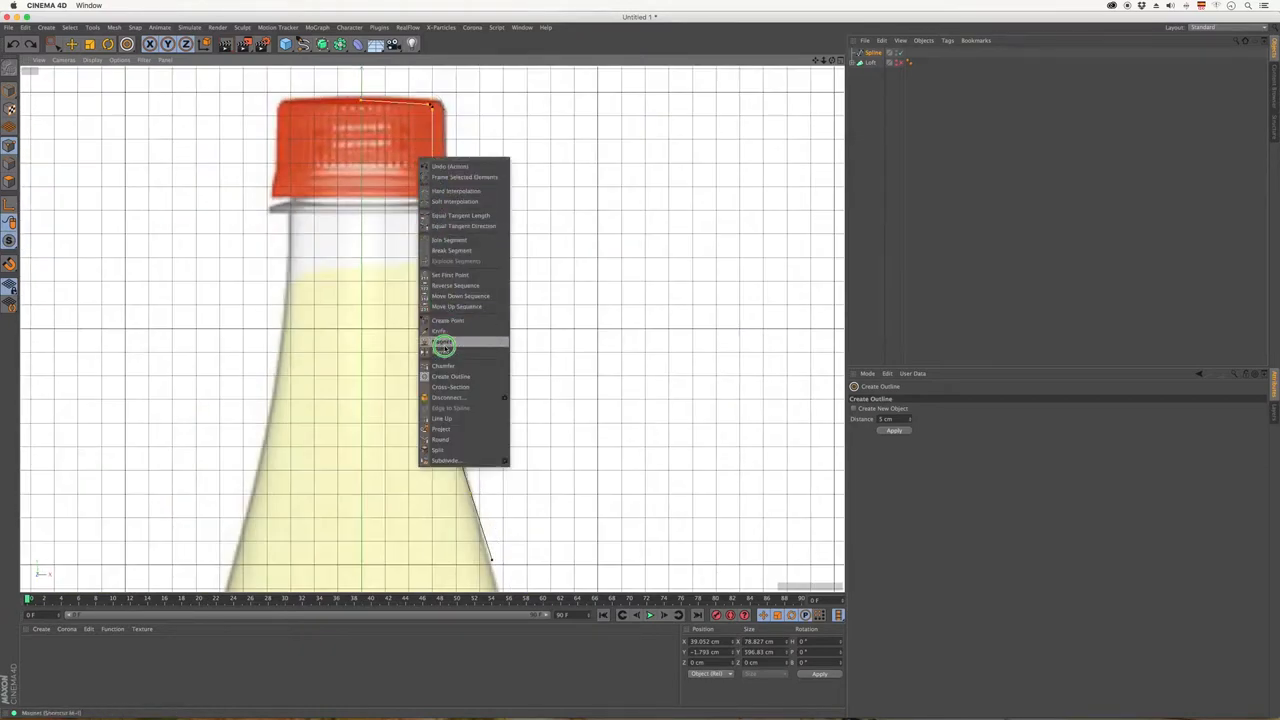
pyautogui.click(442, 364)
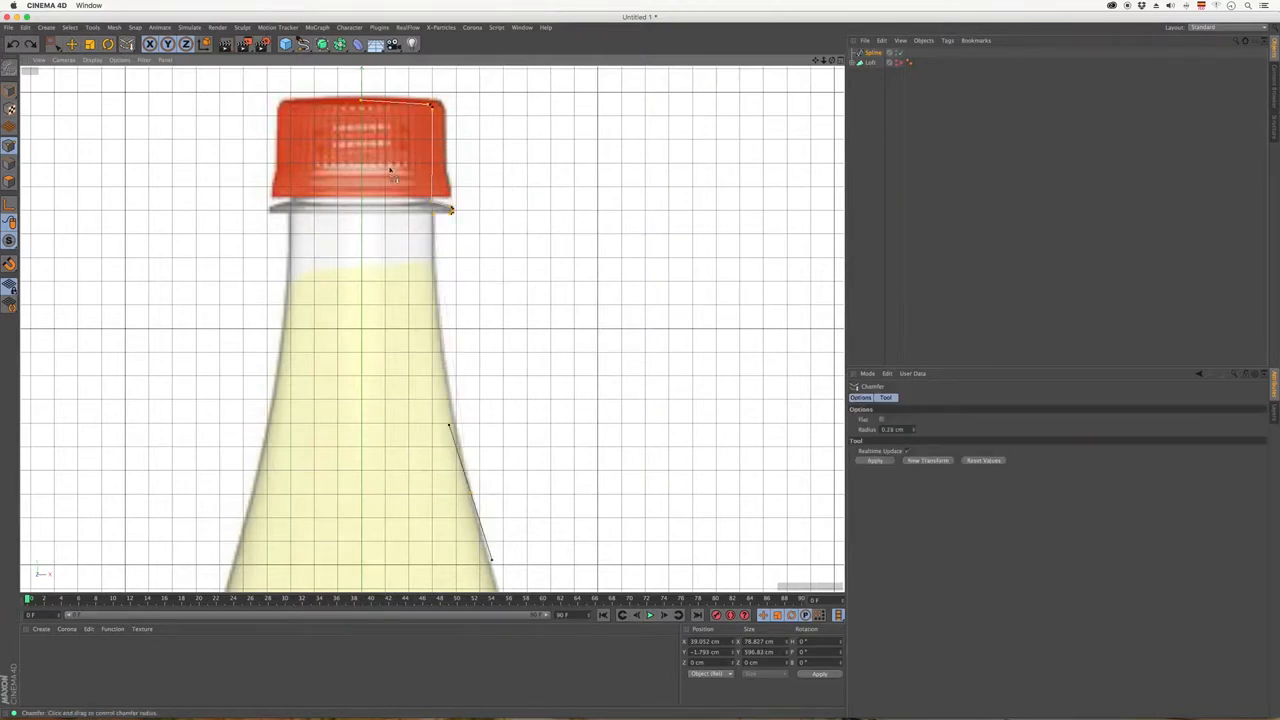
# Switch to rectangle selection to pick the profile spline's points for the outline
pyautogui.click(56, 44)
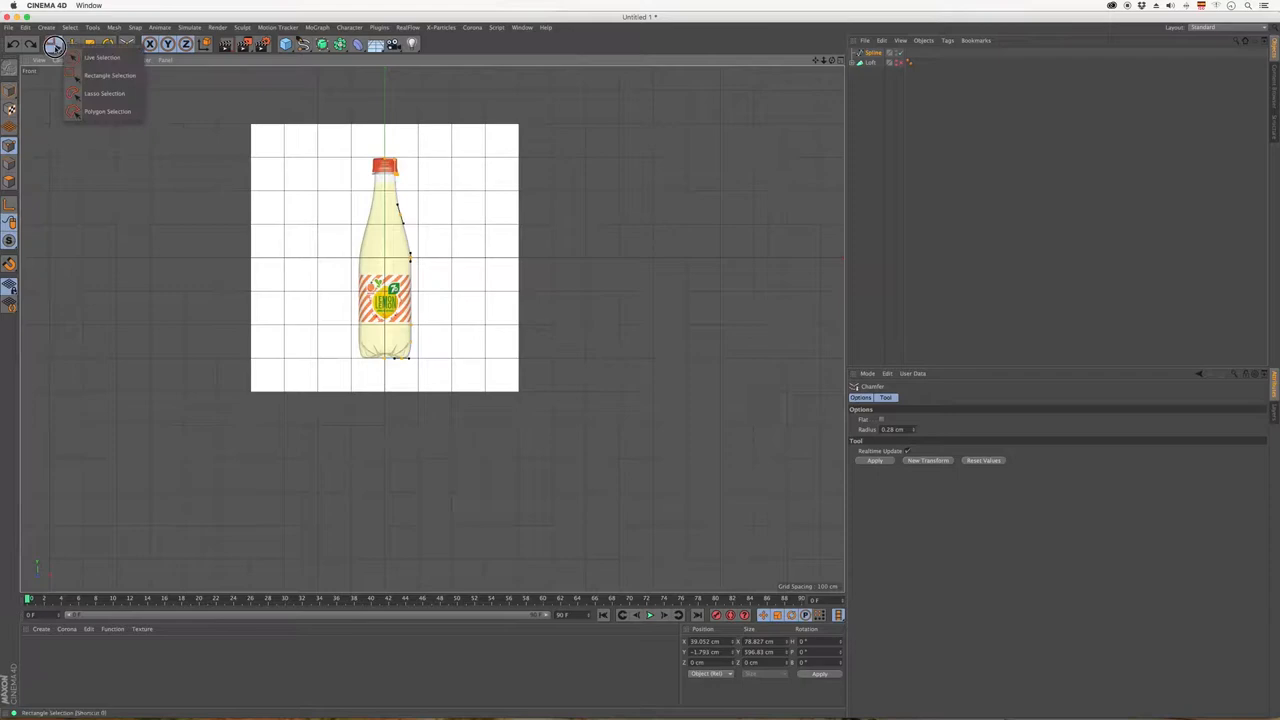
pyautogui.click(110, 76)
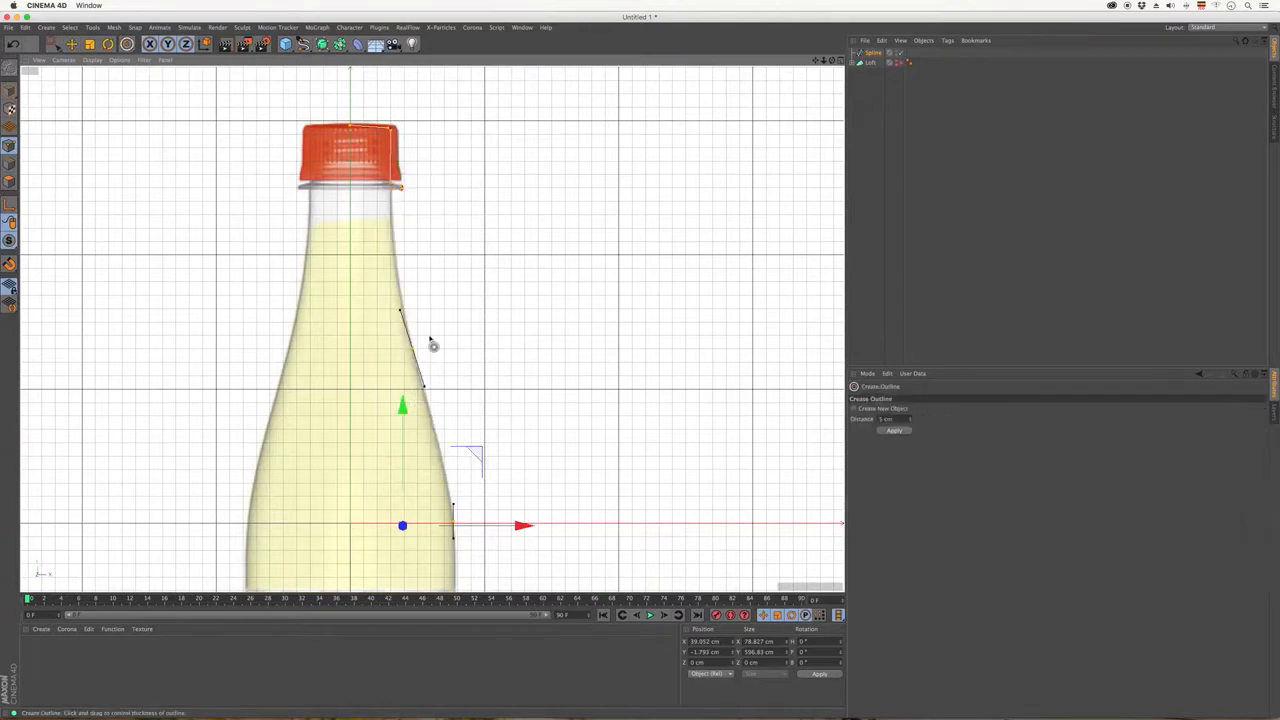
pyautogui.moveTo(478, 248)
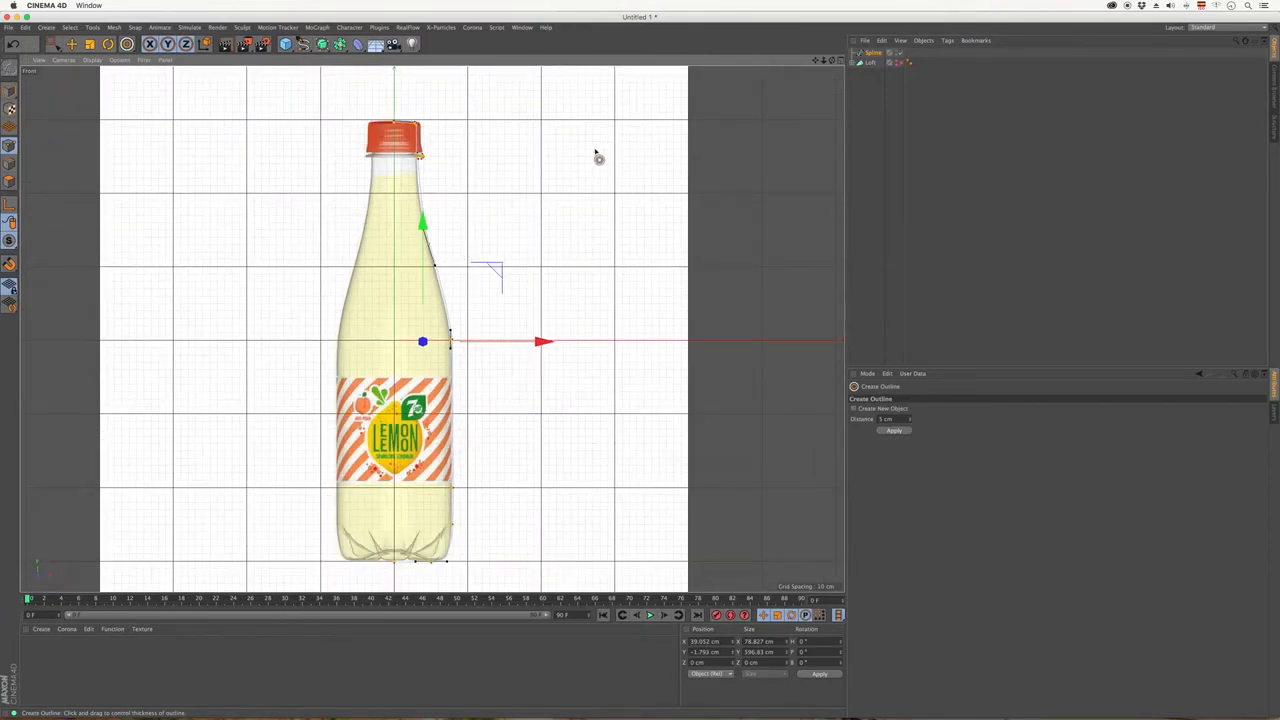
pyautogui.moveTo(412, 120)
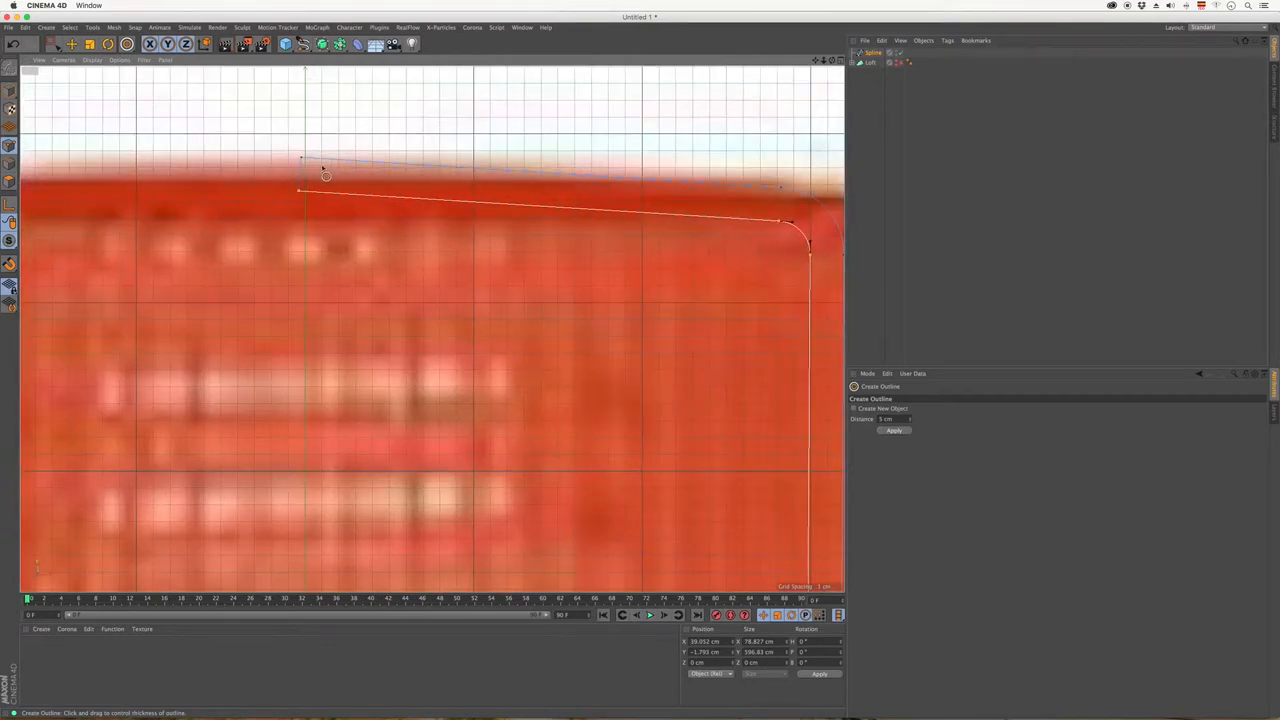
# Select the outline's end points near the cap and apply a spline point edit to tidy them
pyautogui.scroll(-3)
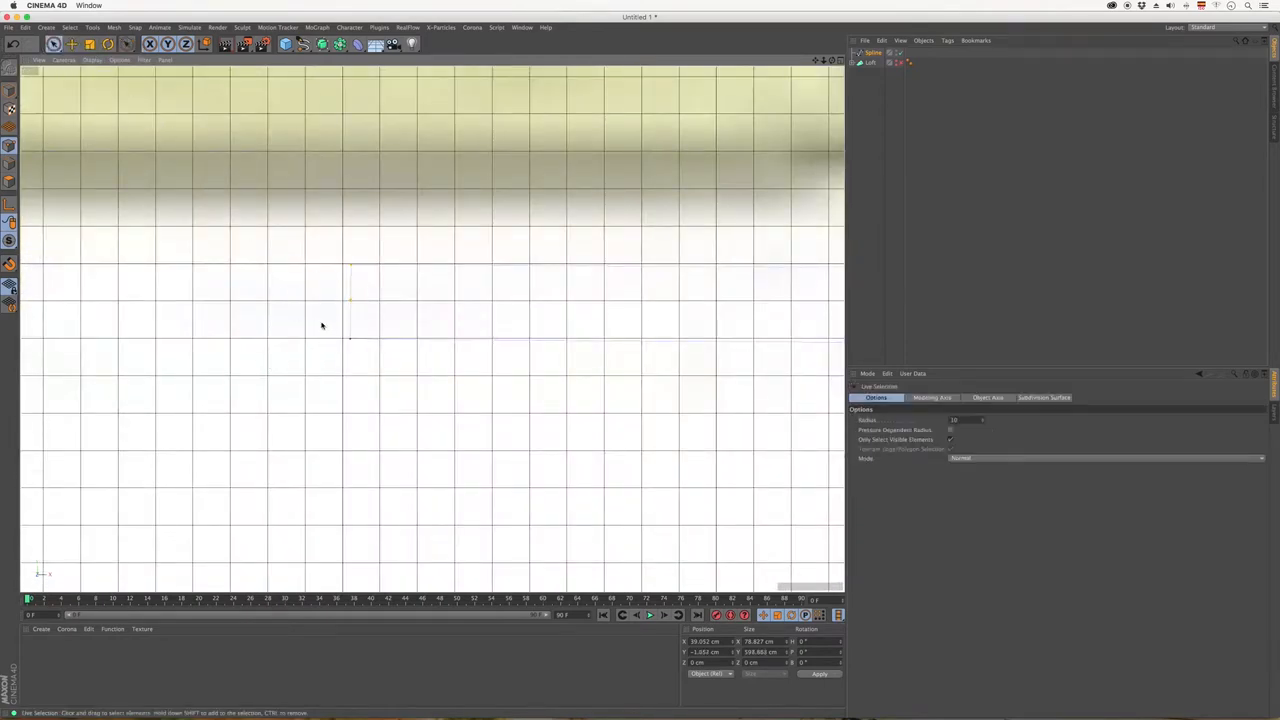
pyautogui.rightClick(350, 330)
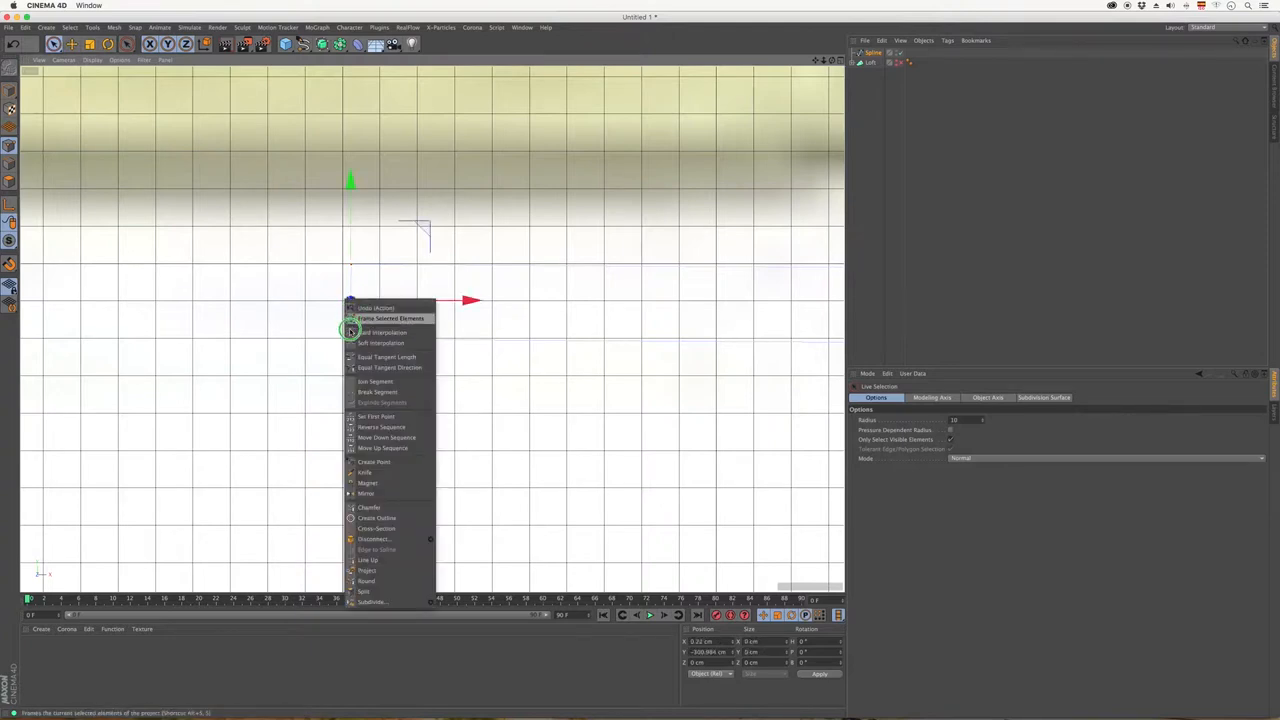
pyautogui.moveTo(390, 482)
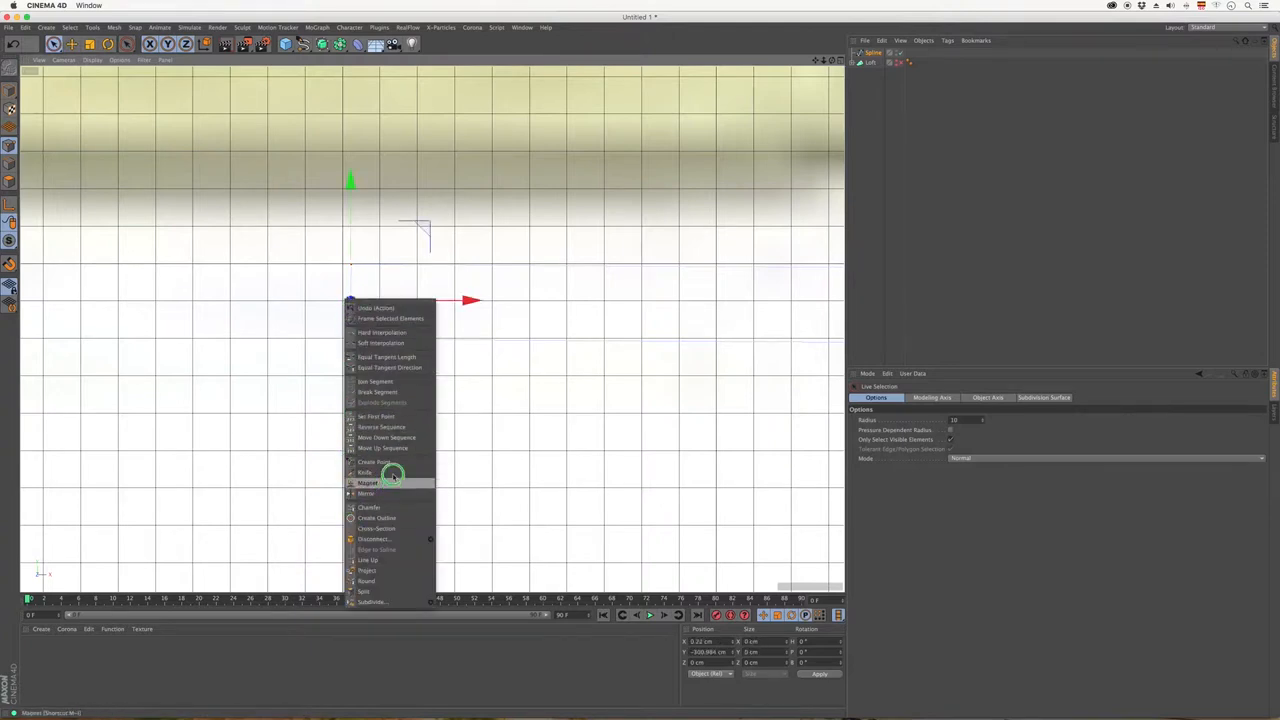
pyautogui.moveTo(390, 560)
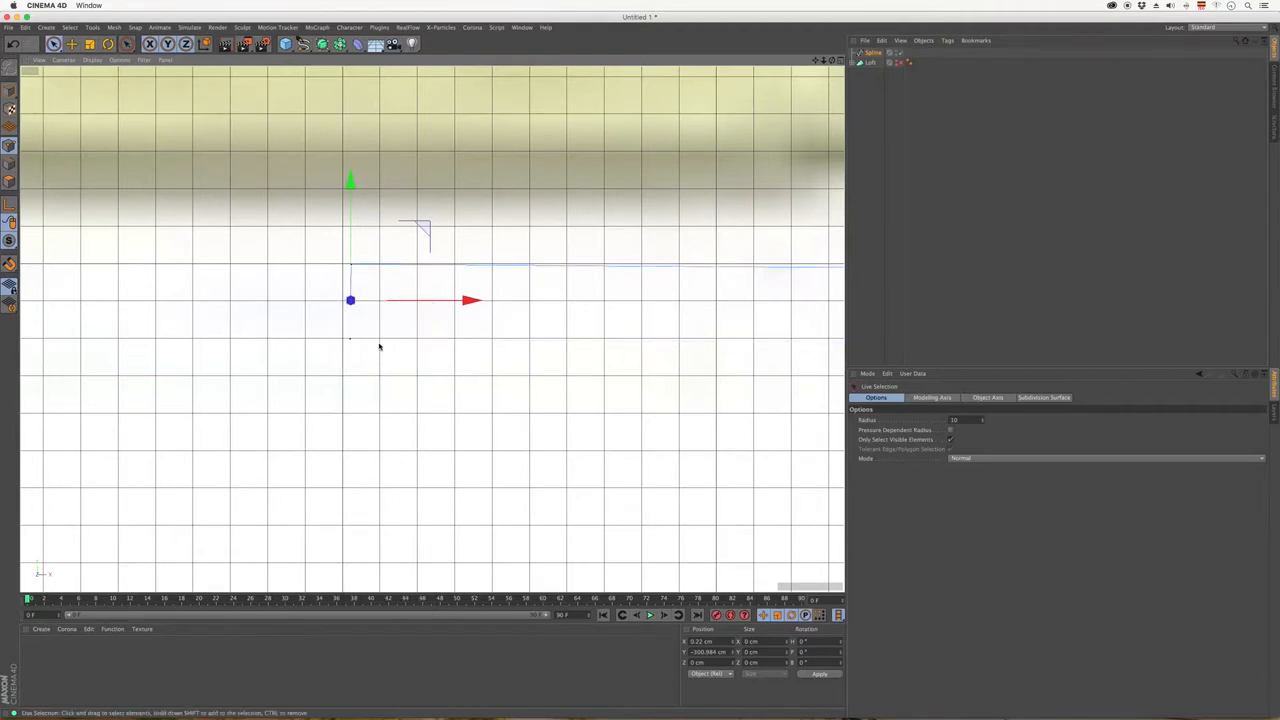
pyautogui.click(350, 300)
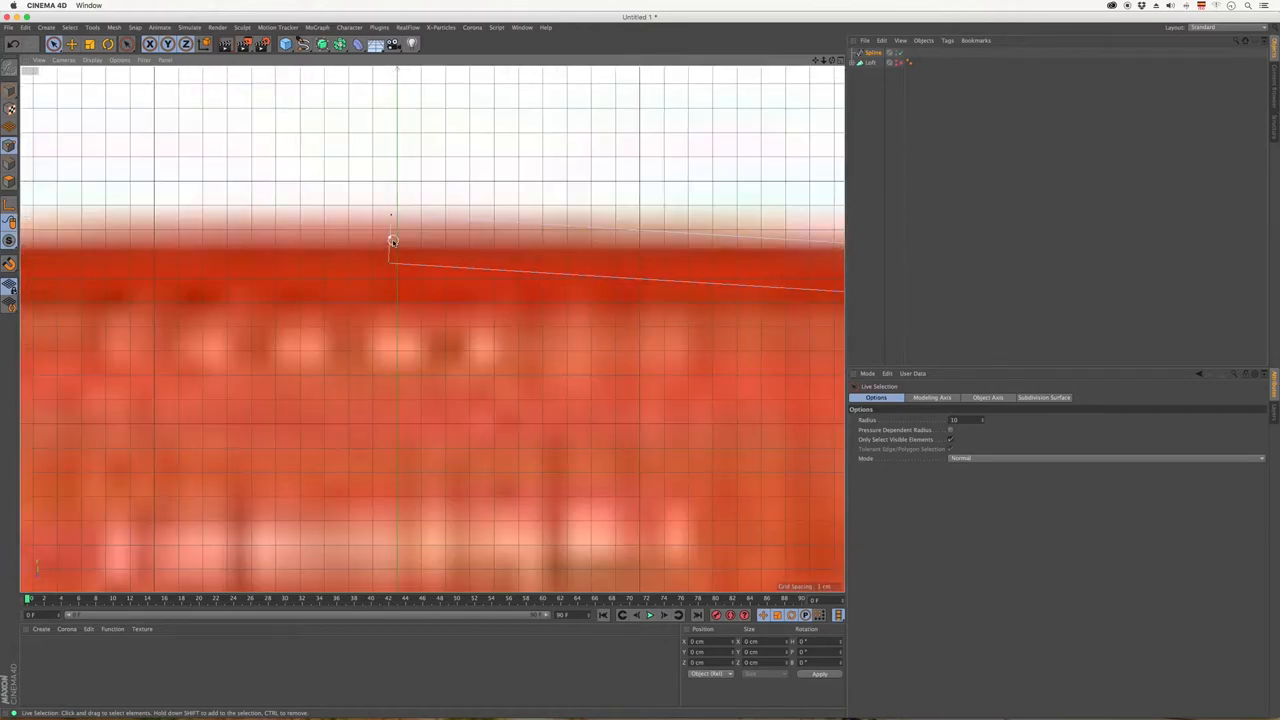
pyautogui.rightClick(392, 240)
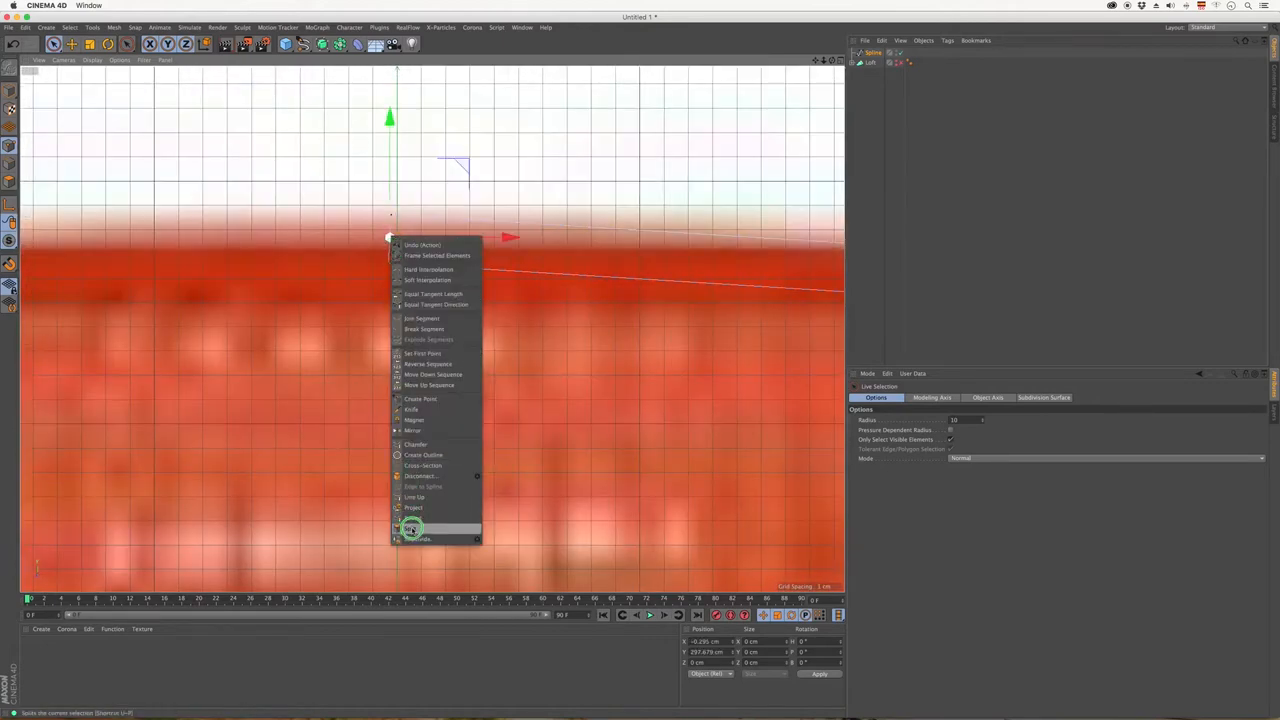
pyautogui.click(416, 528)
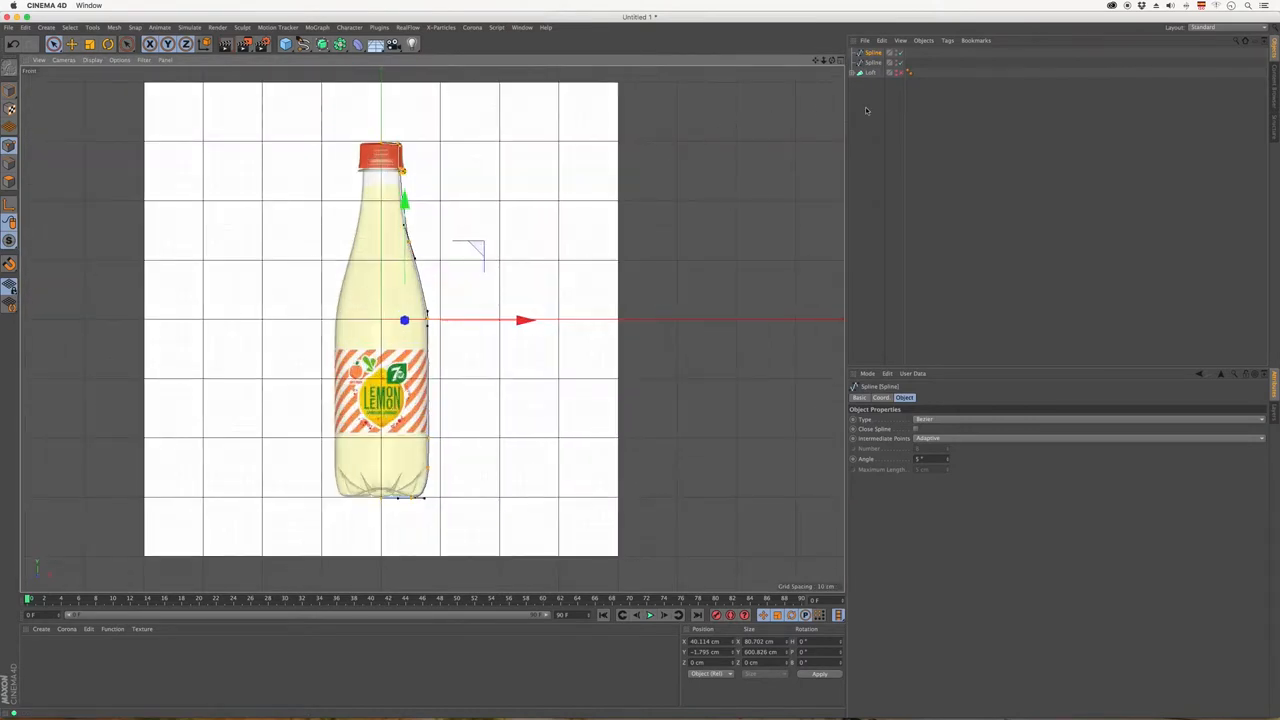
# Deselect the profile splines in the Object Manager before switching to four views
pyautogui.click(872, 52)
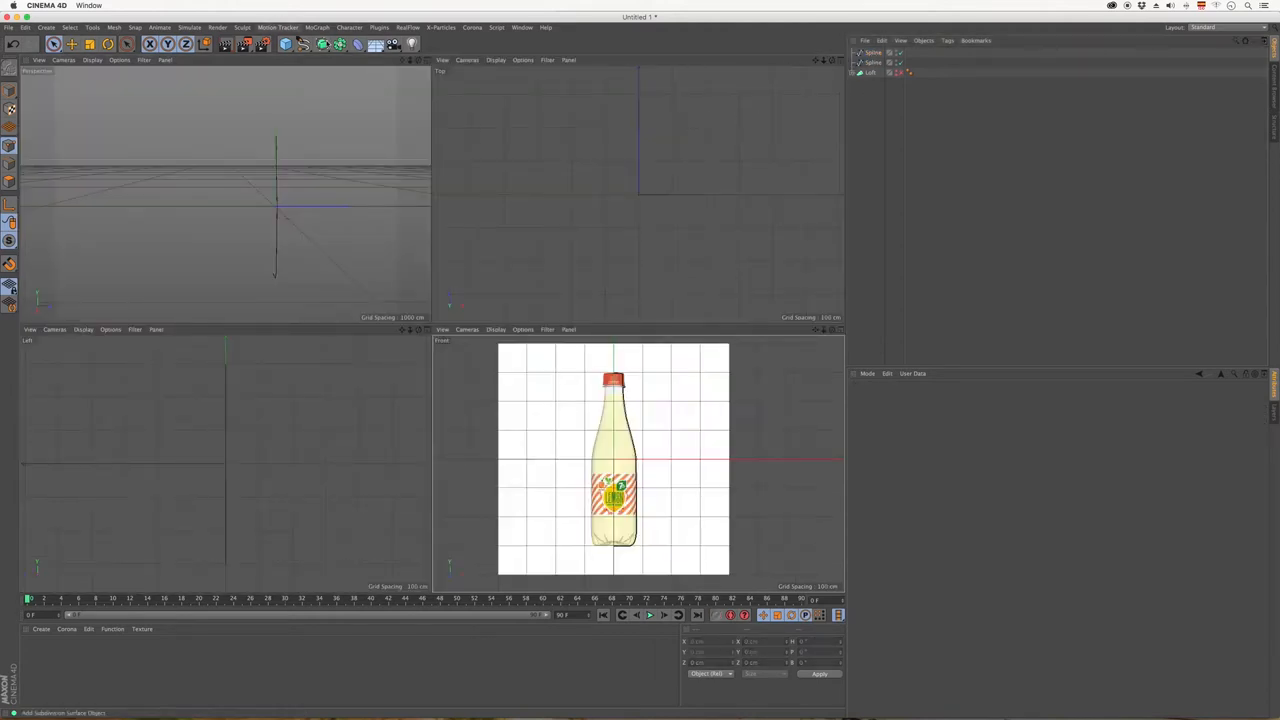
# Add two Lathe objects, parent one profile spline under each, and maximize the perspective view
pyautogui.click(870, 60)
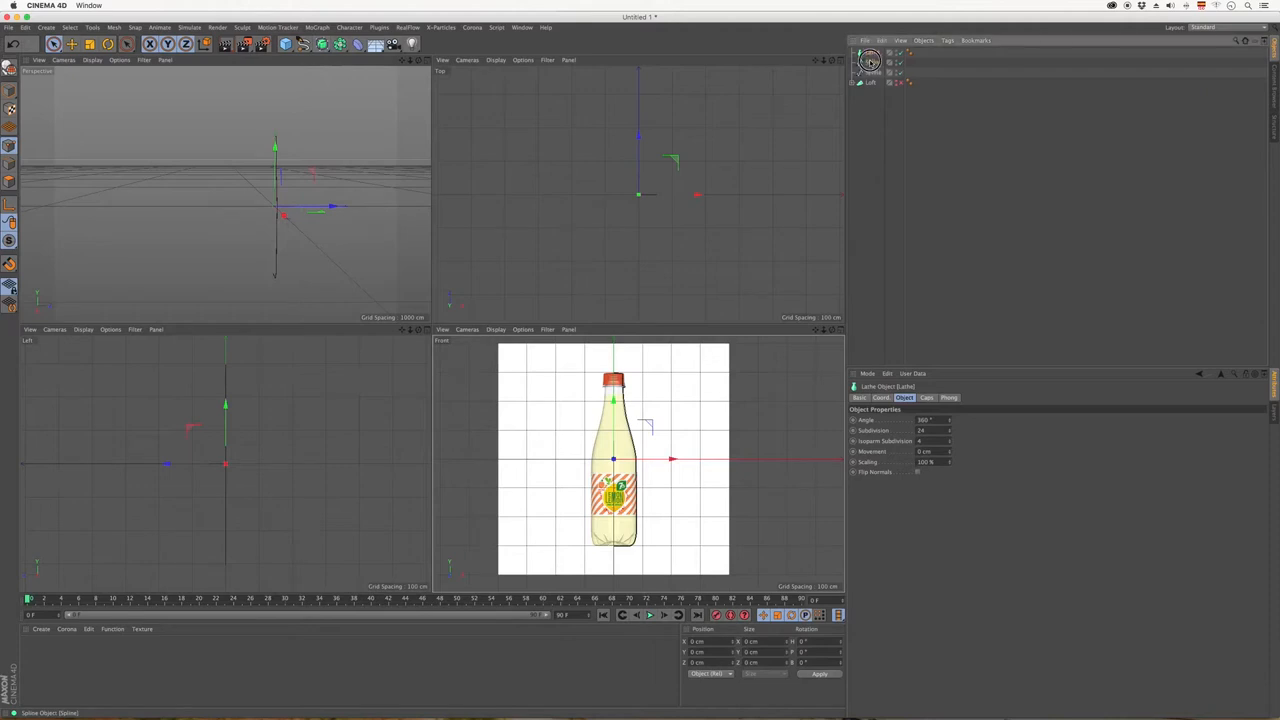
pyautogui.click(878, 62)
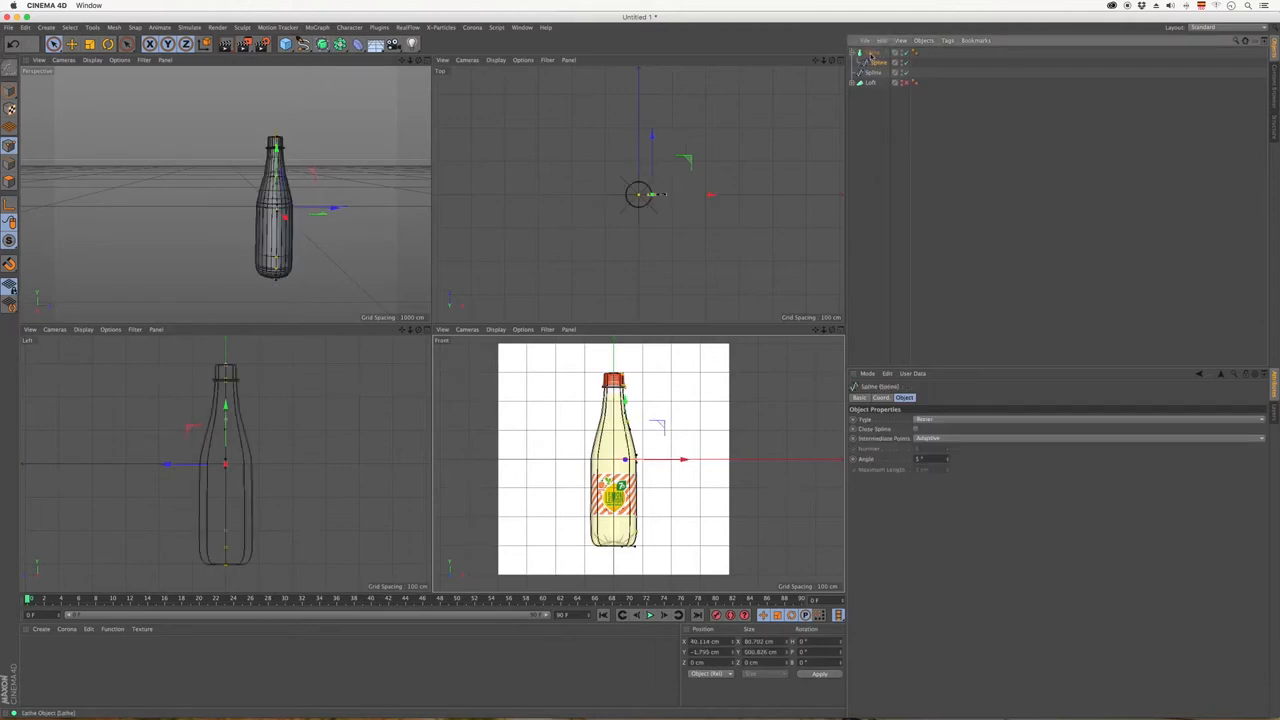
pyautogui.click(322, 44)
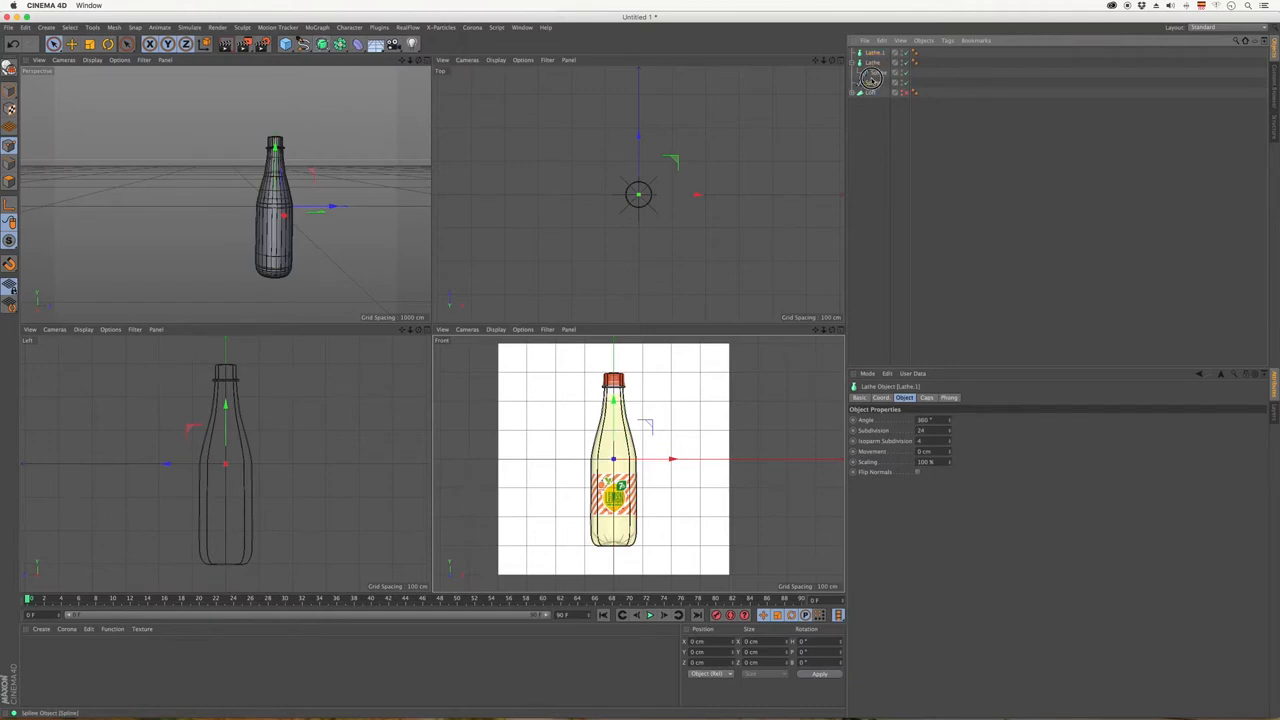
pyautogui.click(872, 72)
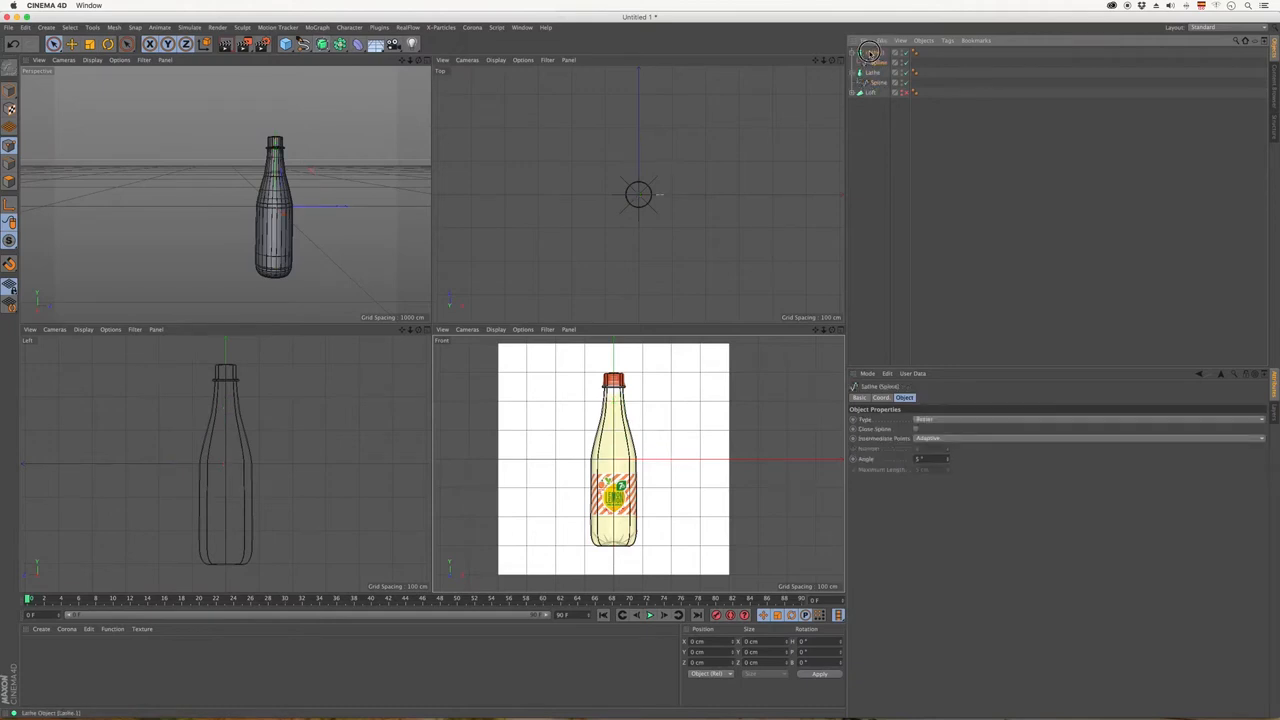
pyautogui.click(872, 62)
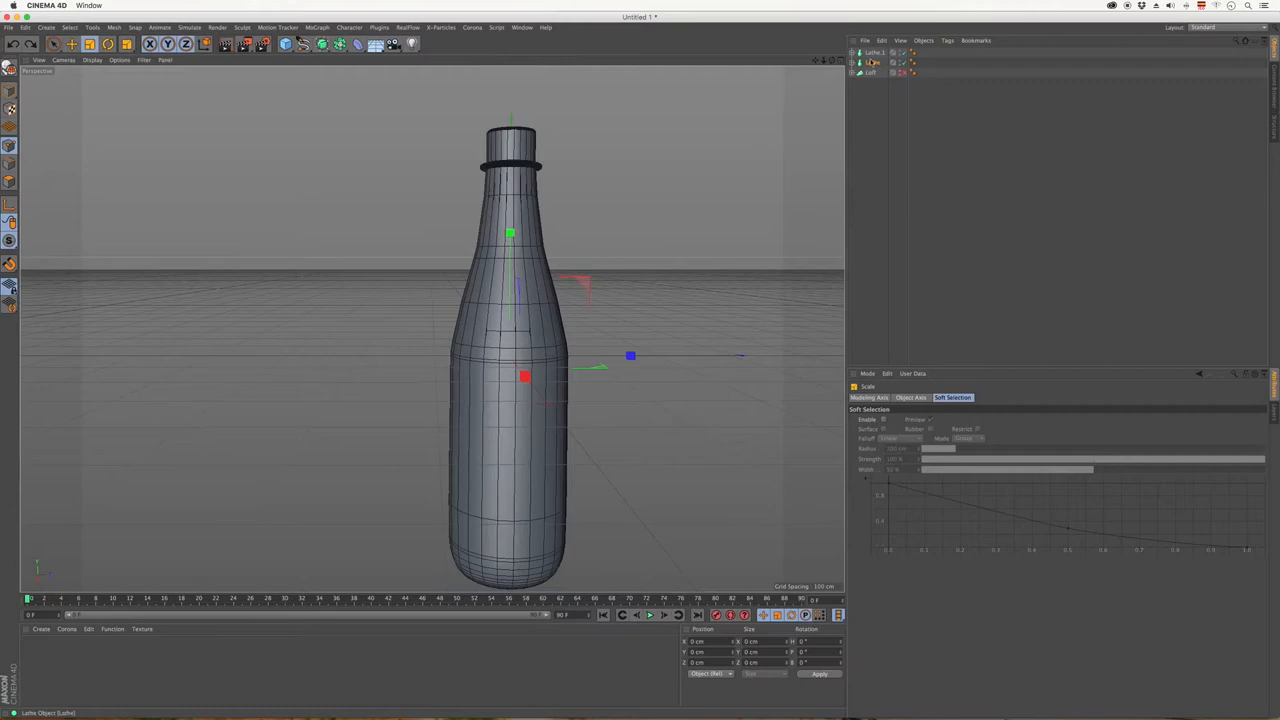
# Rename a lathe object and enable X-Ray in its Basic properties, then select the other lathe
pyautogui.click(876, 62)
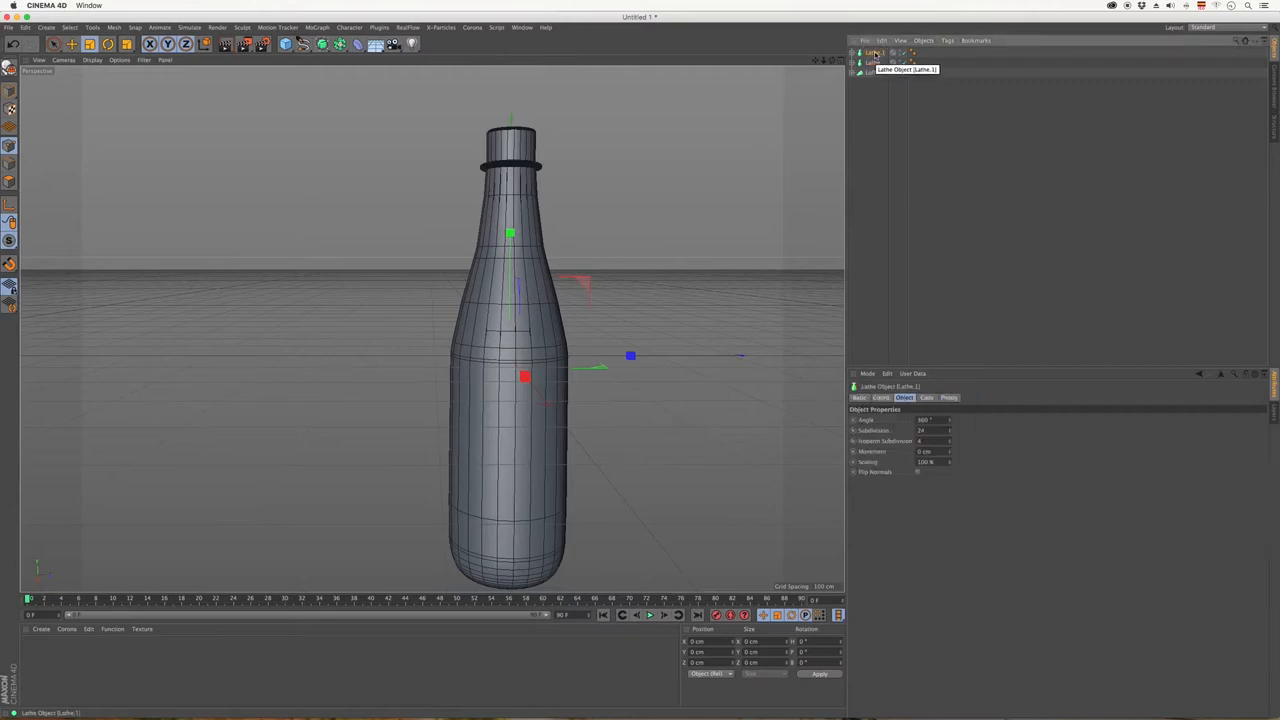
pyautogui.click(868, 72)
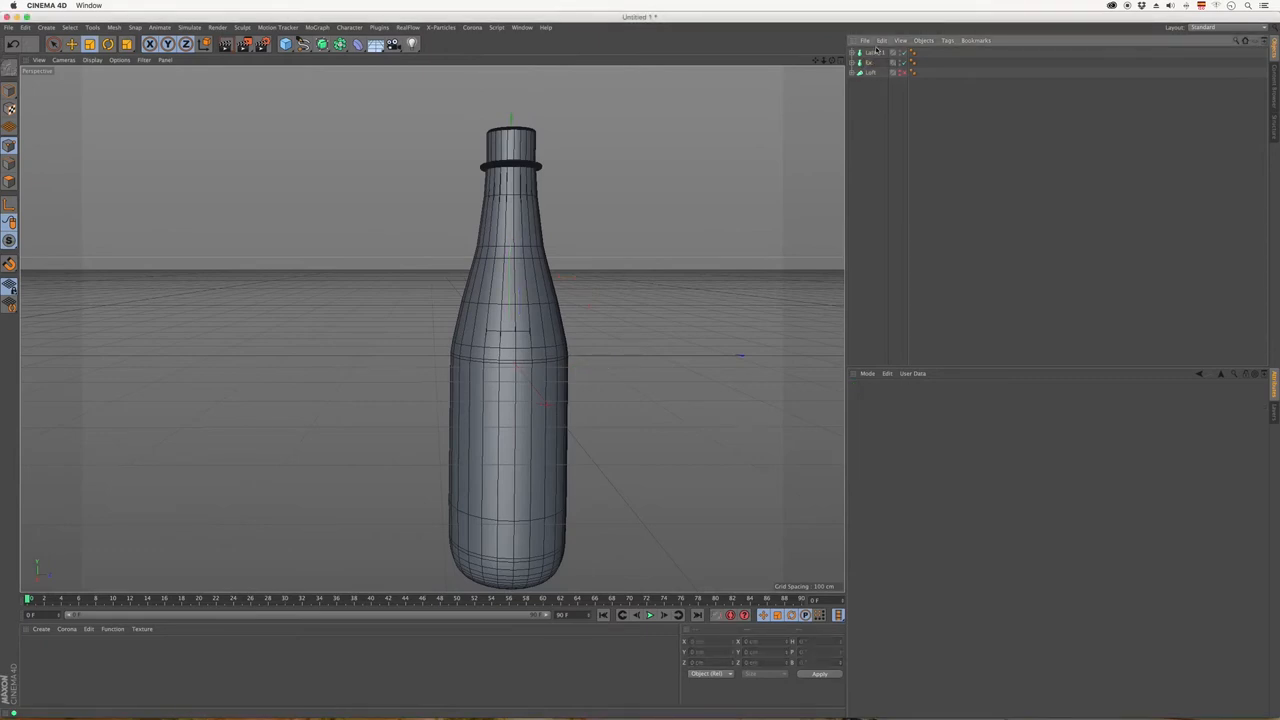
pyautogui.click(900, 40)
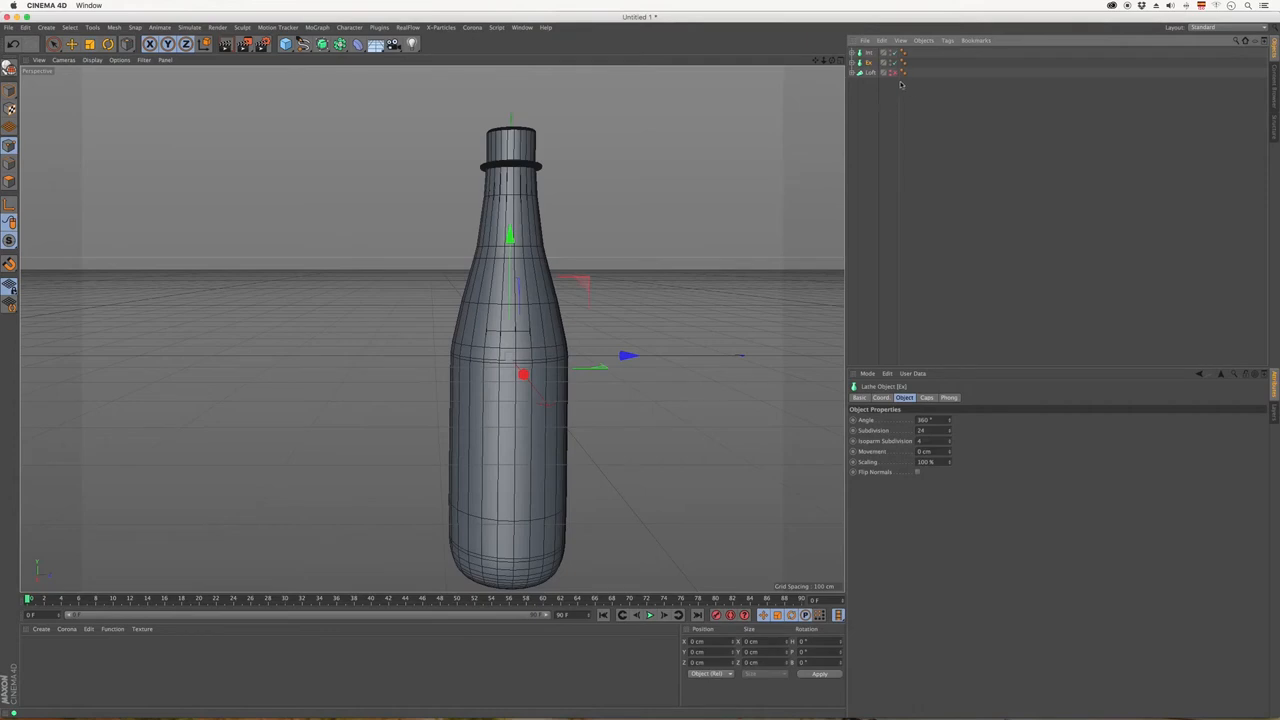
pyautogui.click(860, 396)
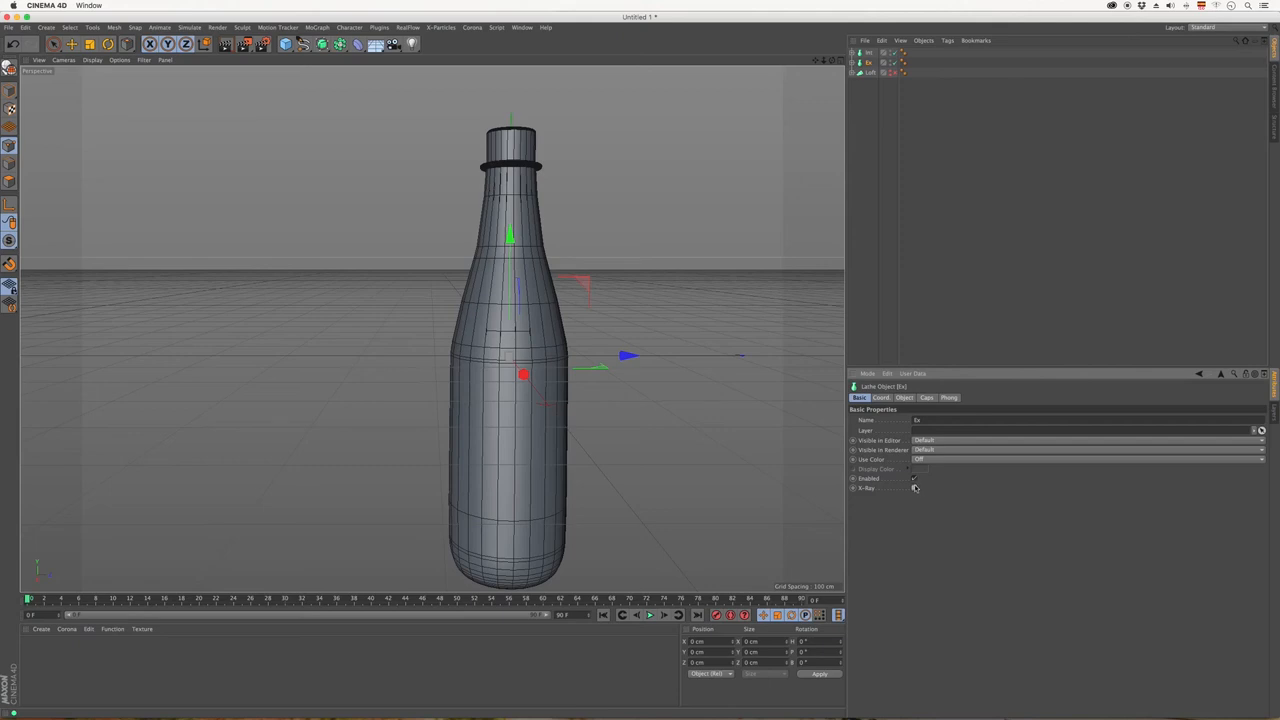
pyautogui.click(912, 488)
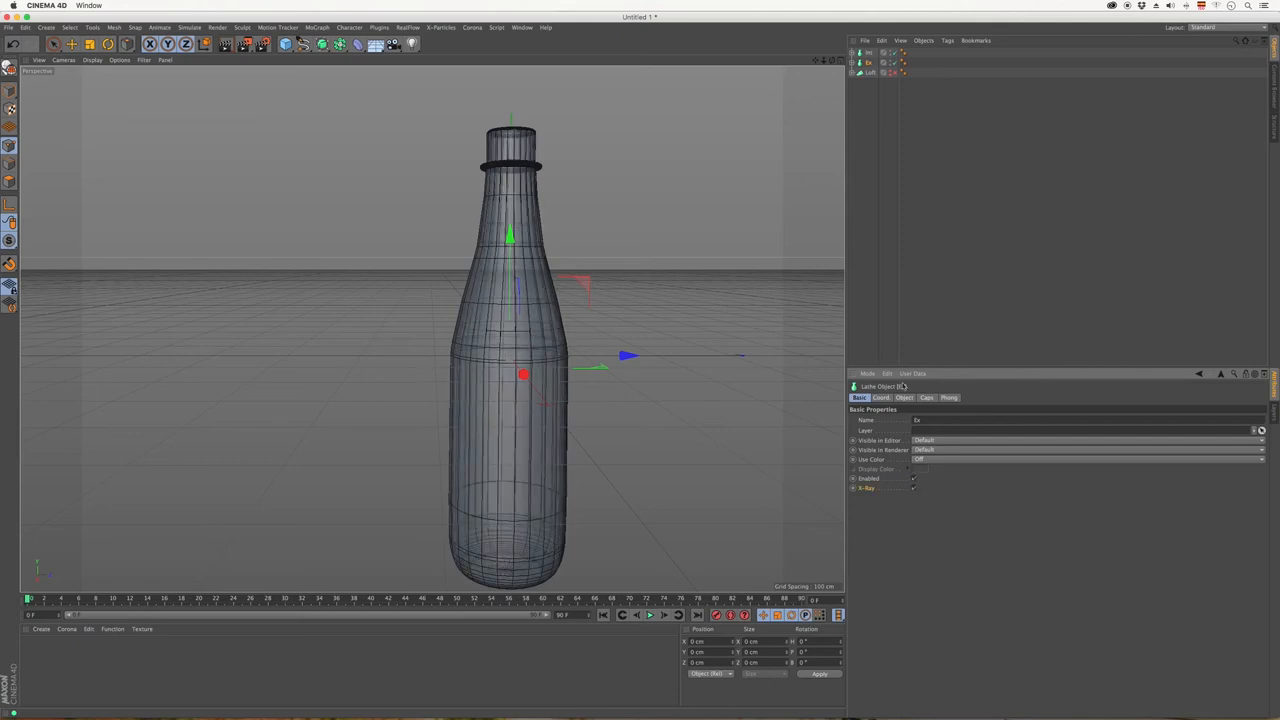
pyautogui.click(912, 488)
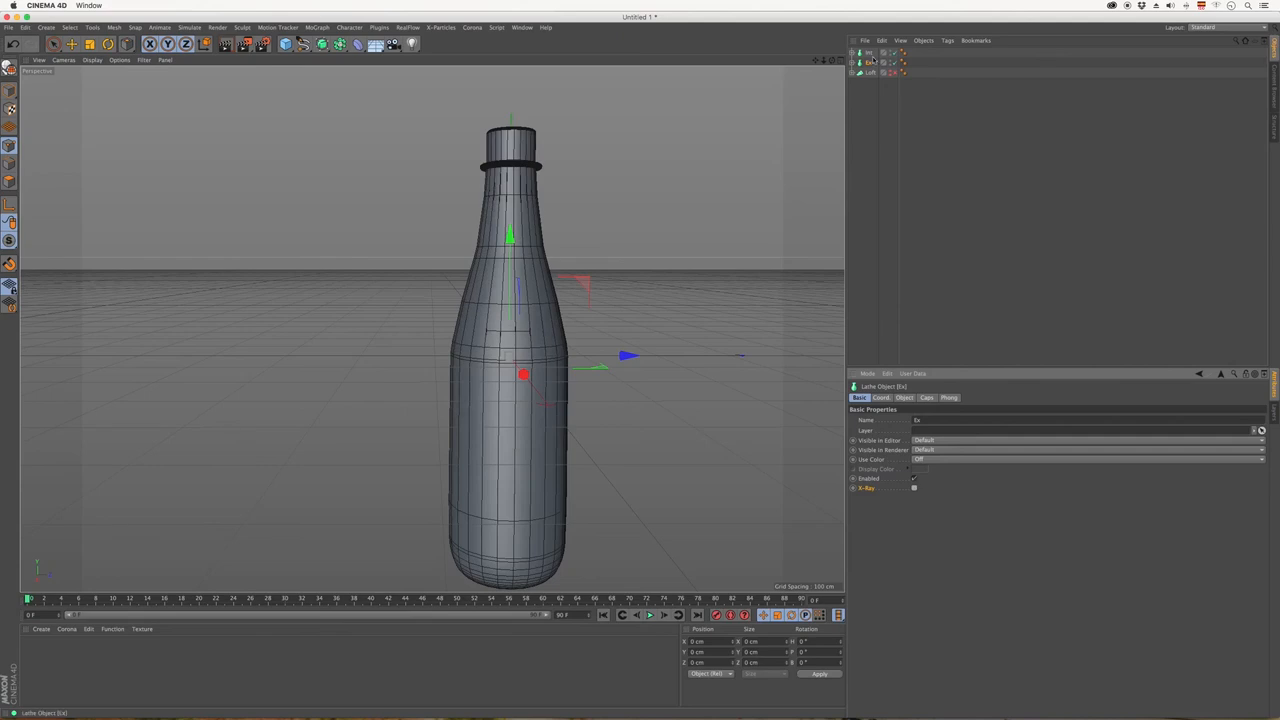